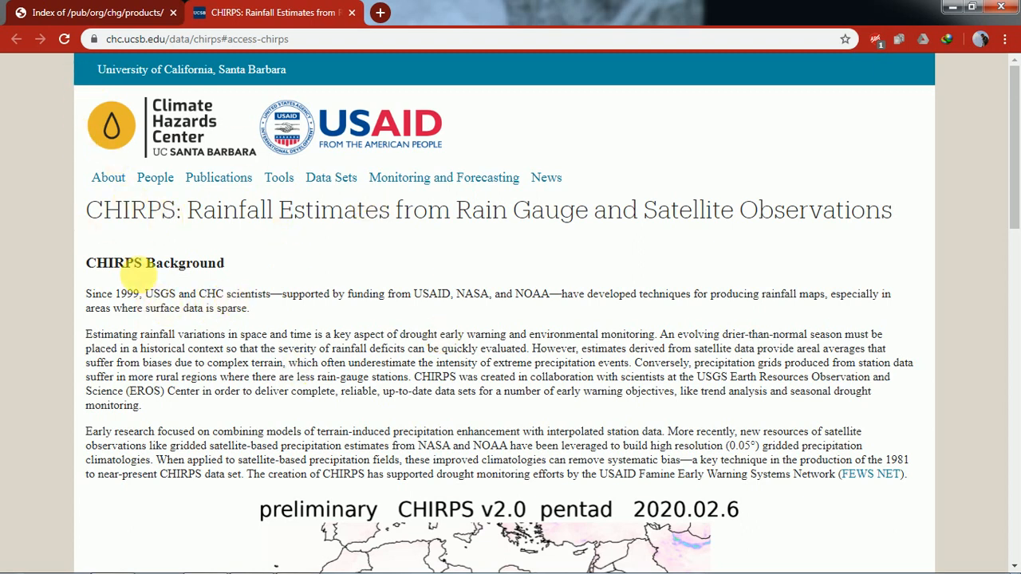
Switch to the CHC products index tab and open the CHIRPS-2.0 folder
scroll("down", 3)
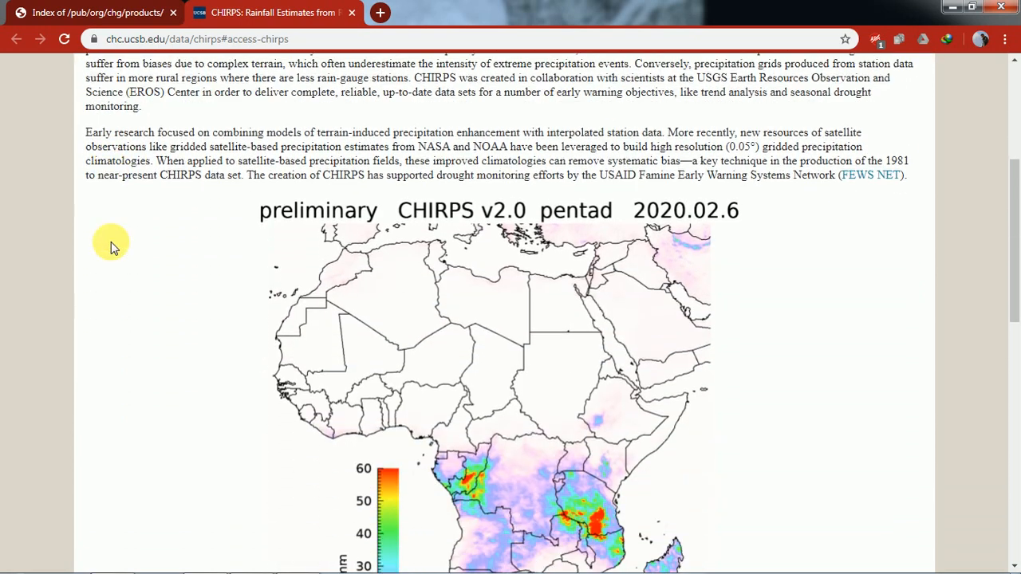
scroll("down", 3)
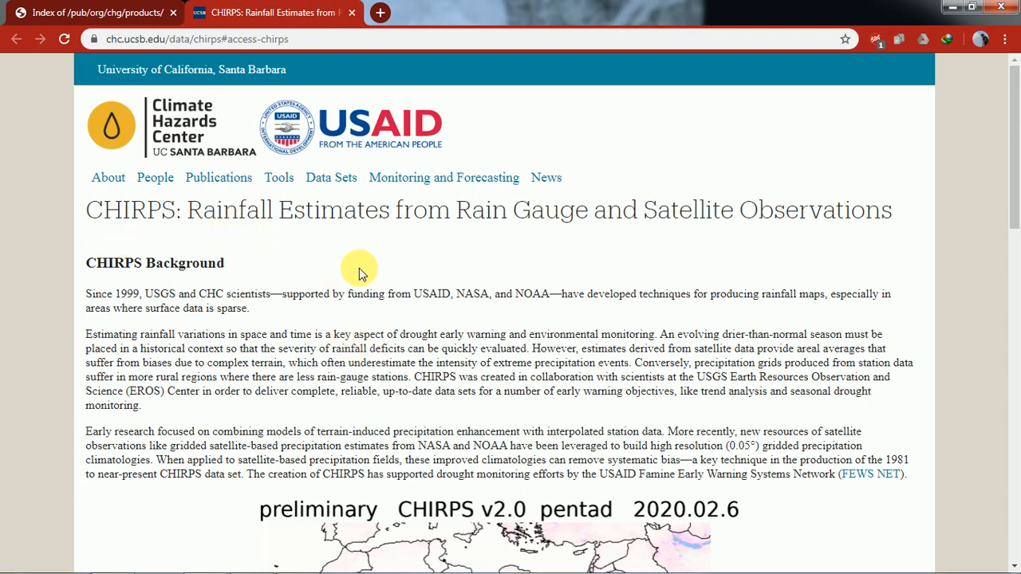
mouse_move(297, 264)
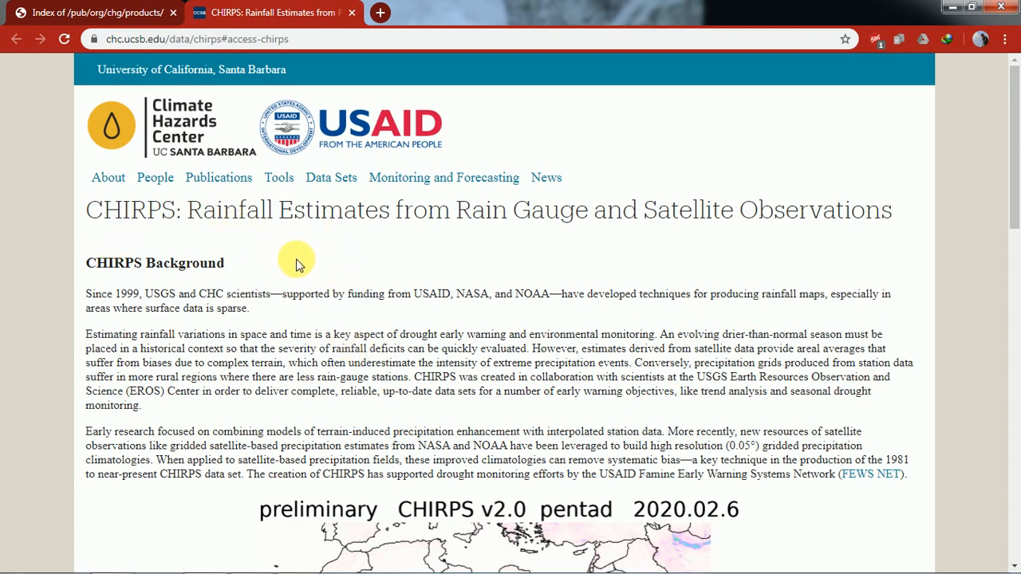
mouse_move(132, 239)
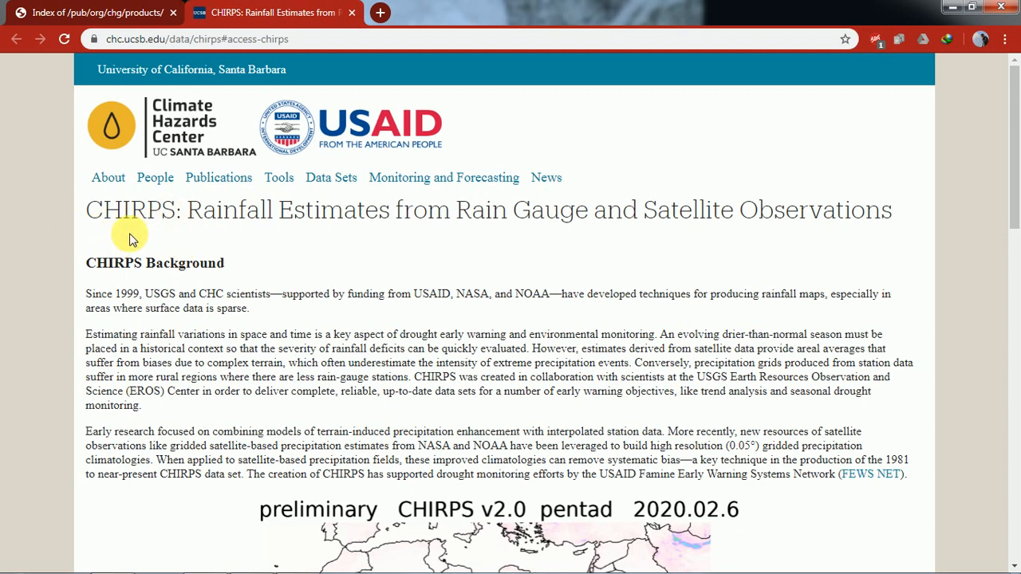
mouse_move(96, 12)
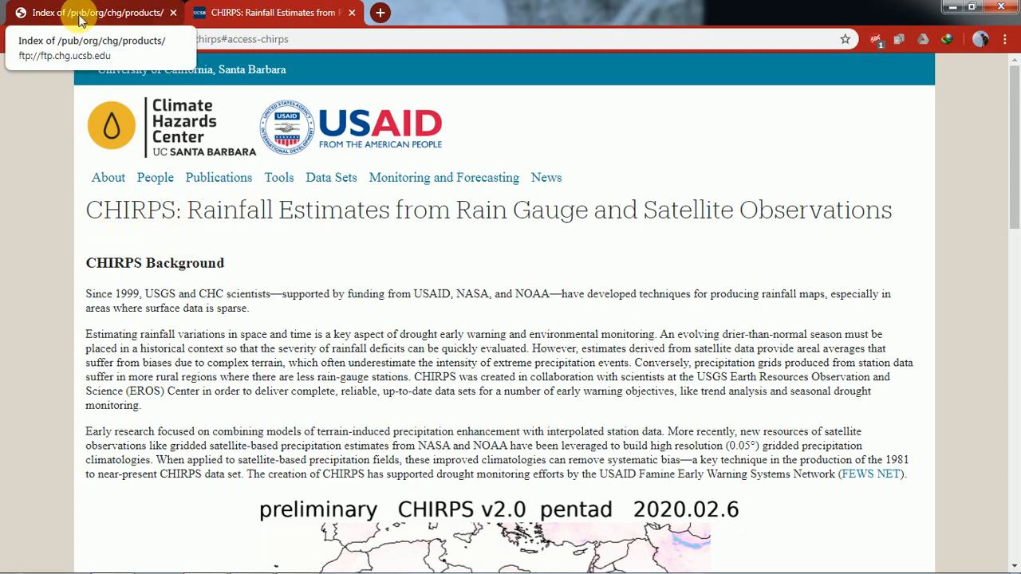
left_click(96, 12)
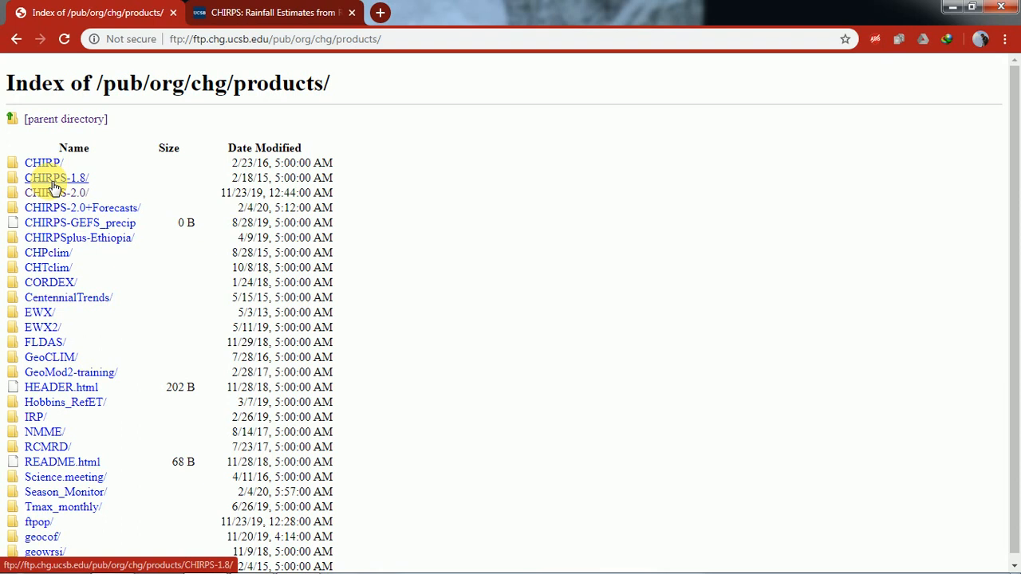
mouse_move(56, 192)
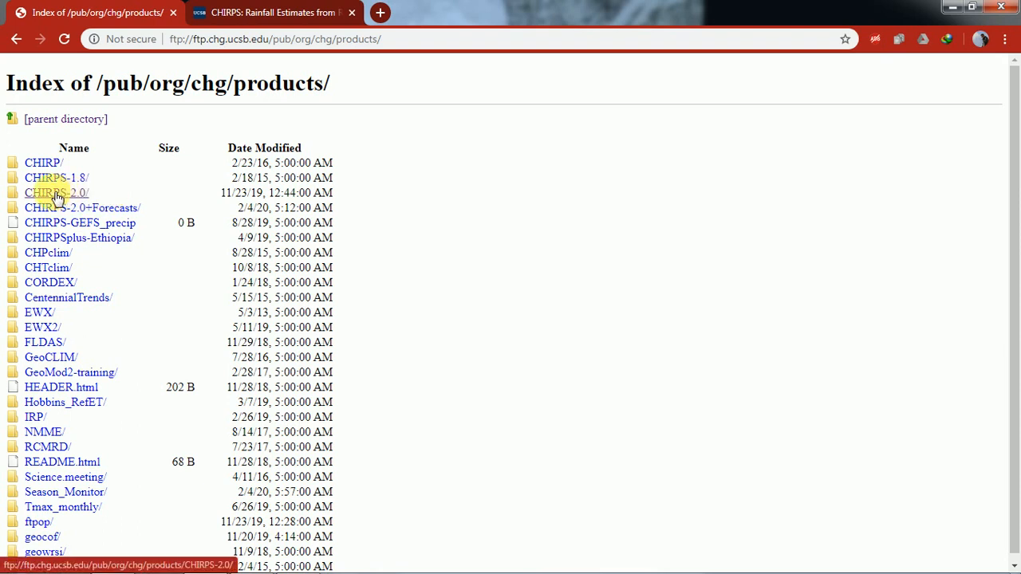
mouse_move(95, 251)
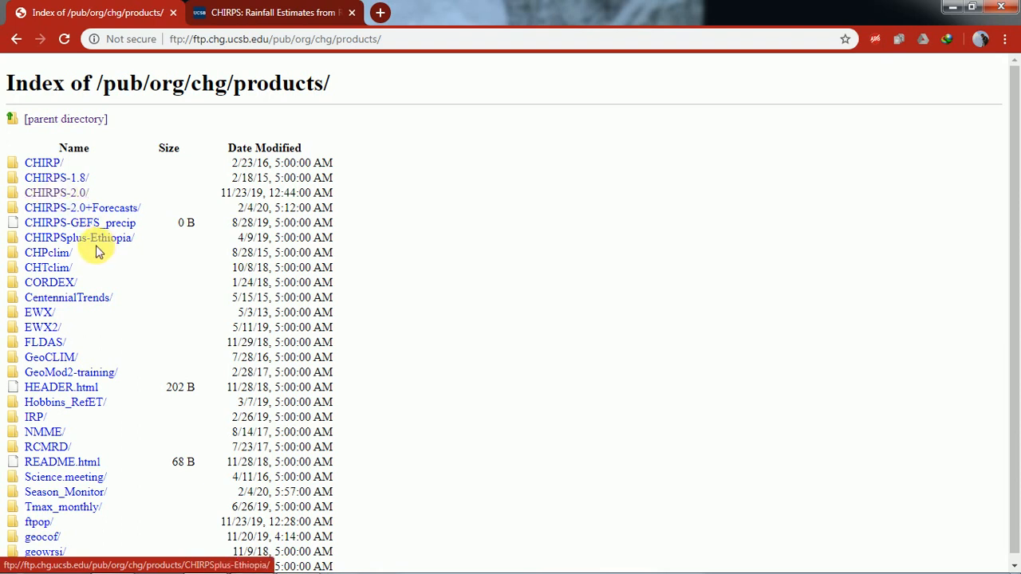
mouse_move(47, 268)
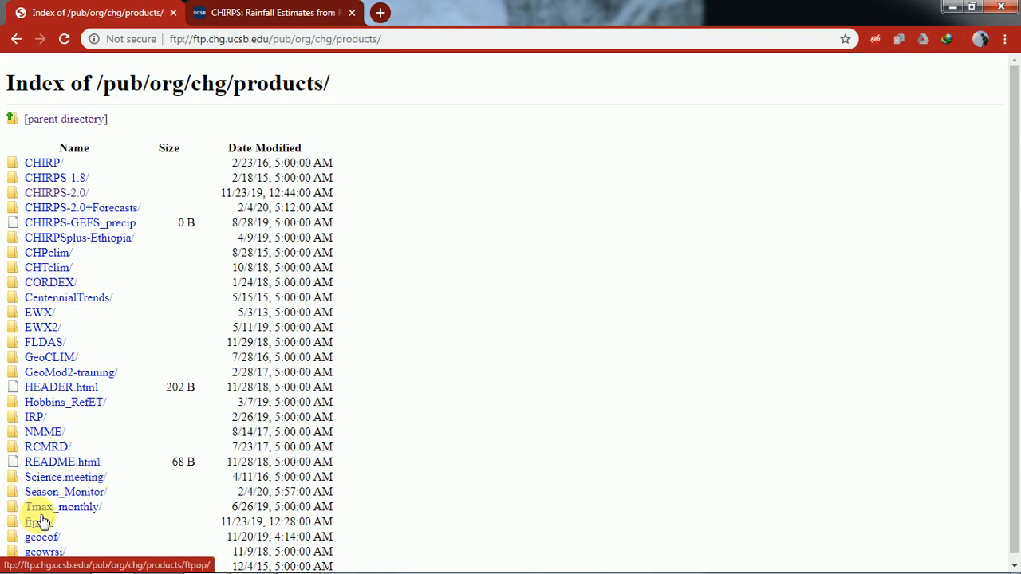
mouse_move(50, 177)
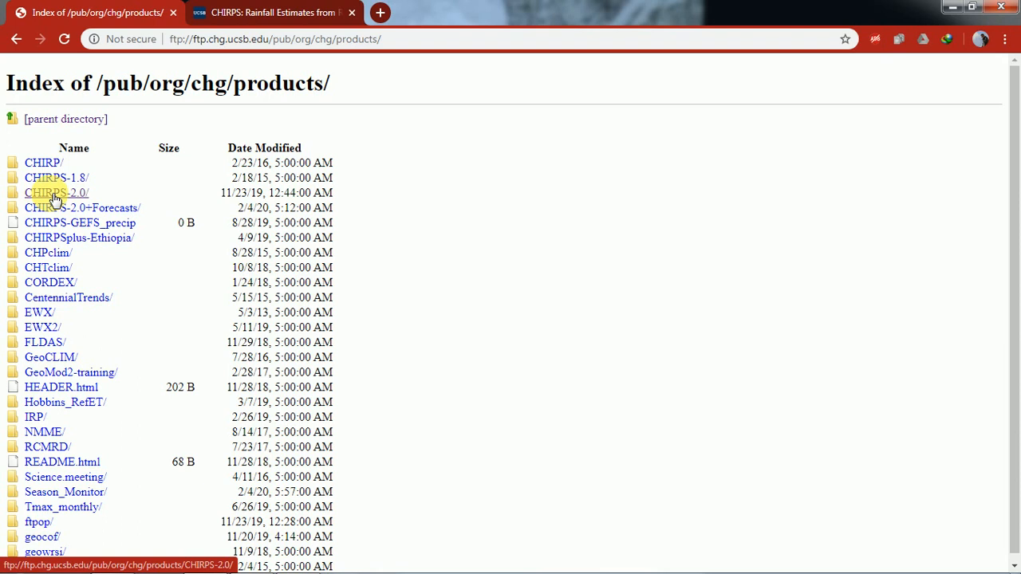
left_click(56, 193)
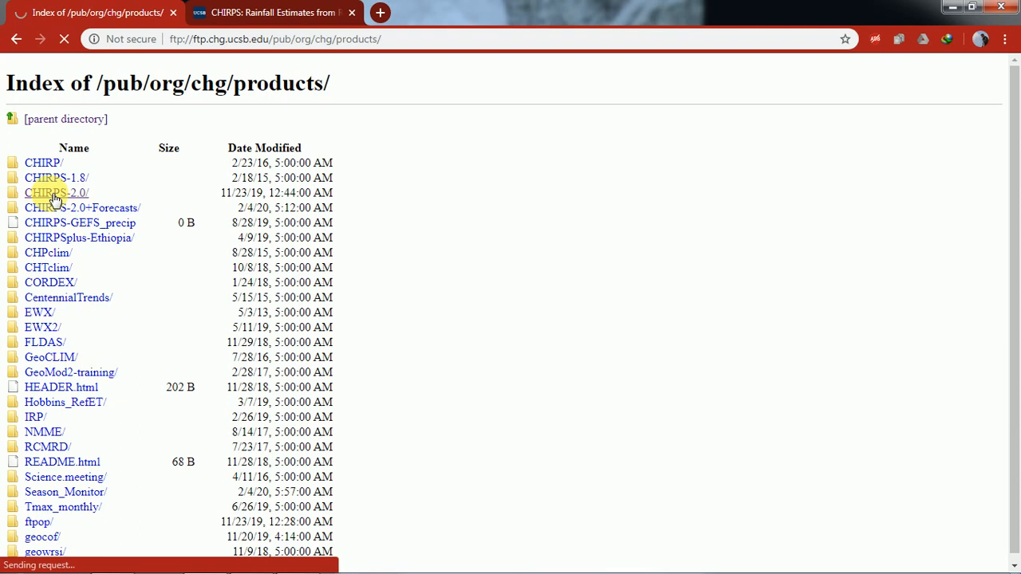
left_click(50, 192)
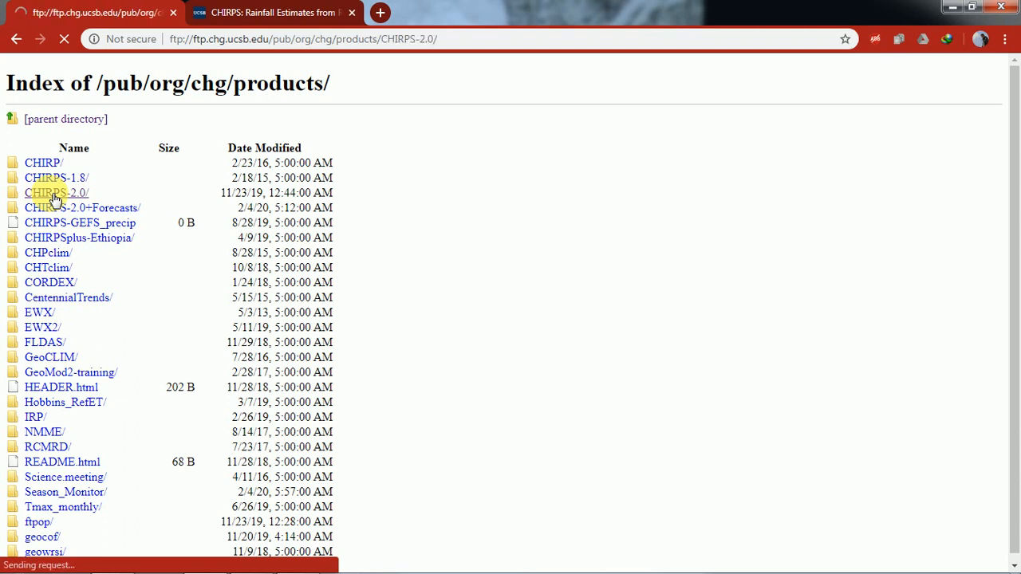
Scroll through the CHIRPS-2.0 listing and open the global_2-monthly folder
left_click(55, 192)
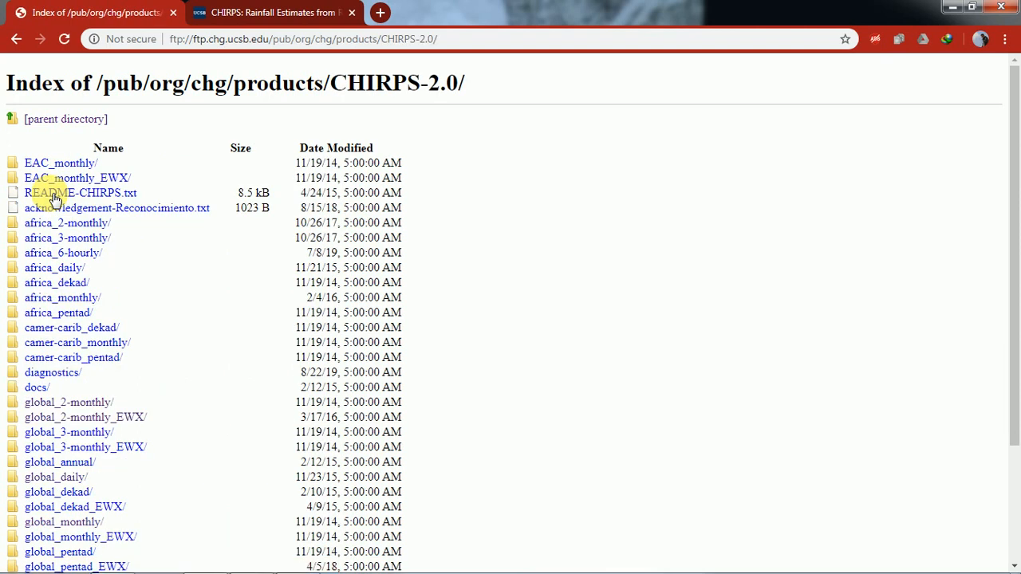
mouse_move(176, 137)
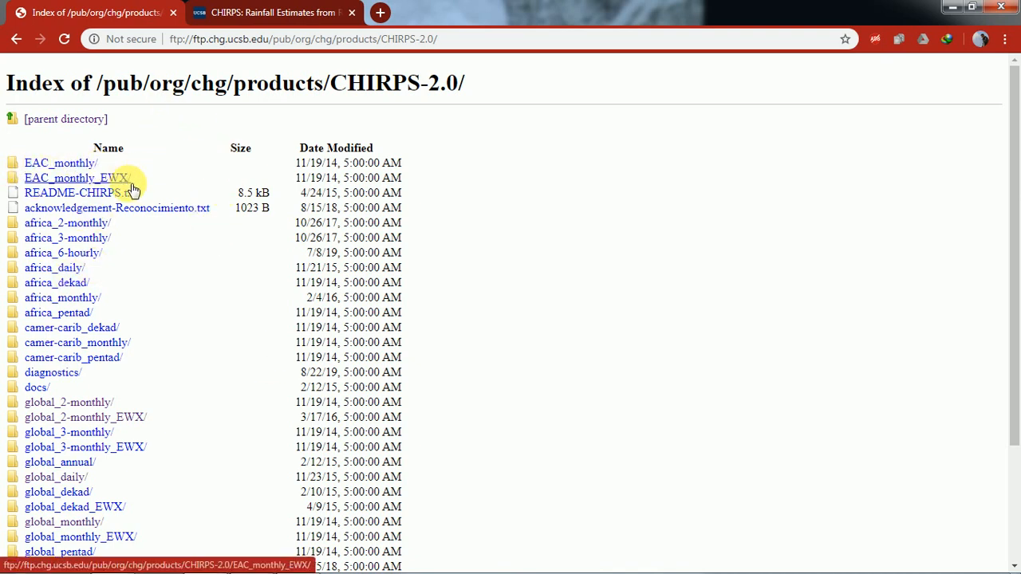
mouse_move(56, 238)
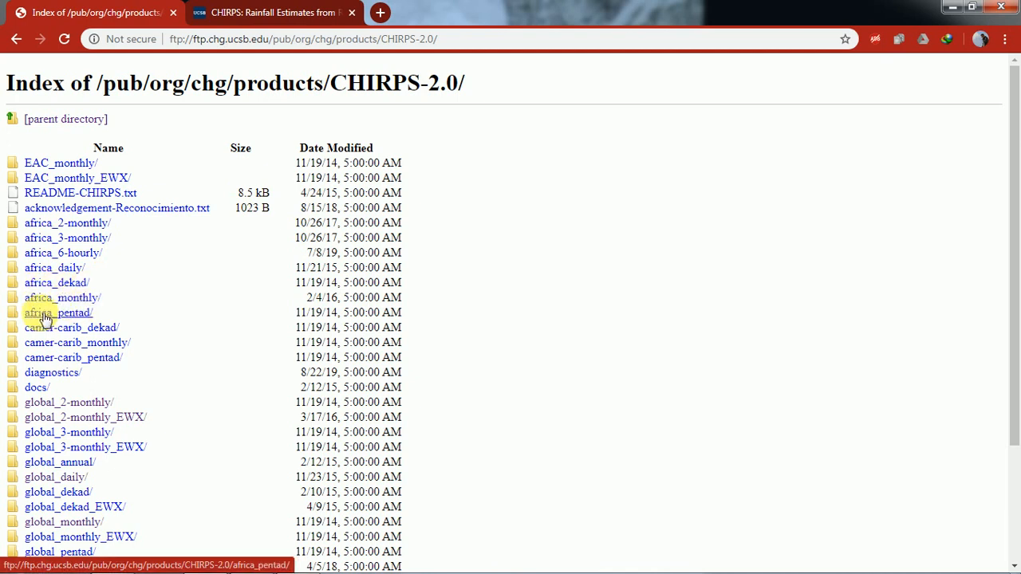
mouse_move(169, 371)
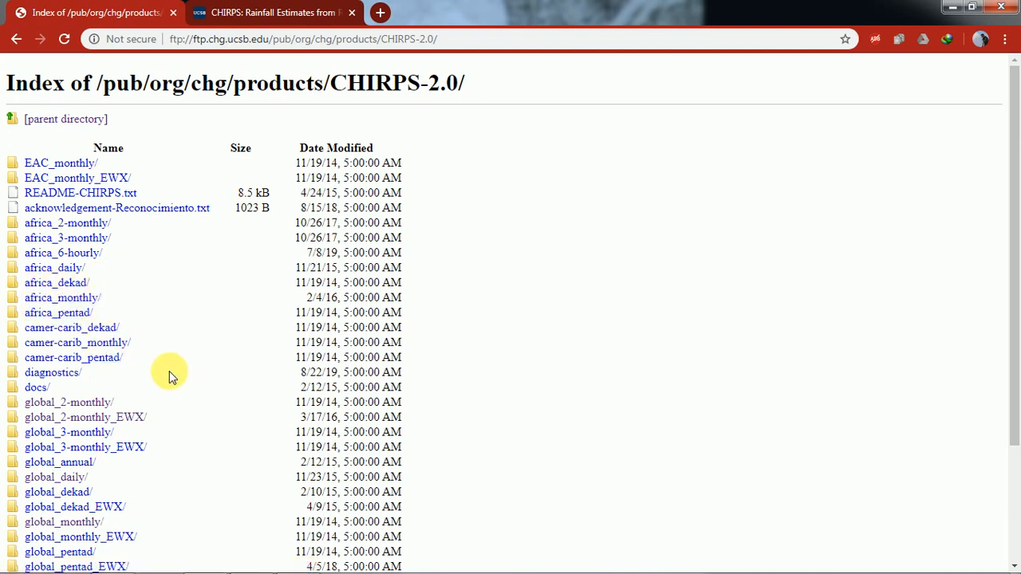
scroll("down", 3)
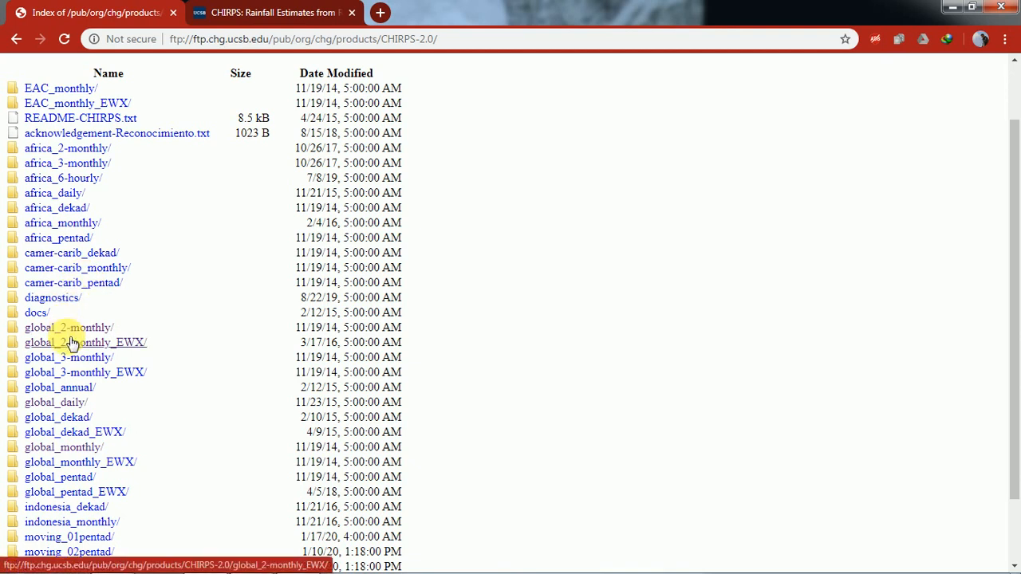
scroll("down", 3)
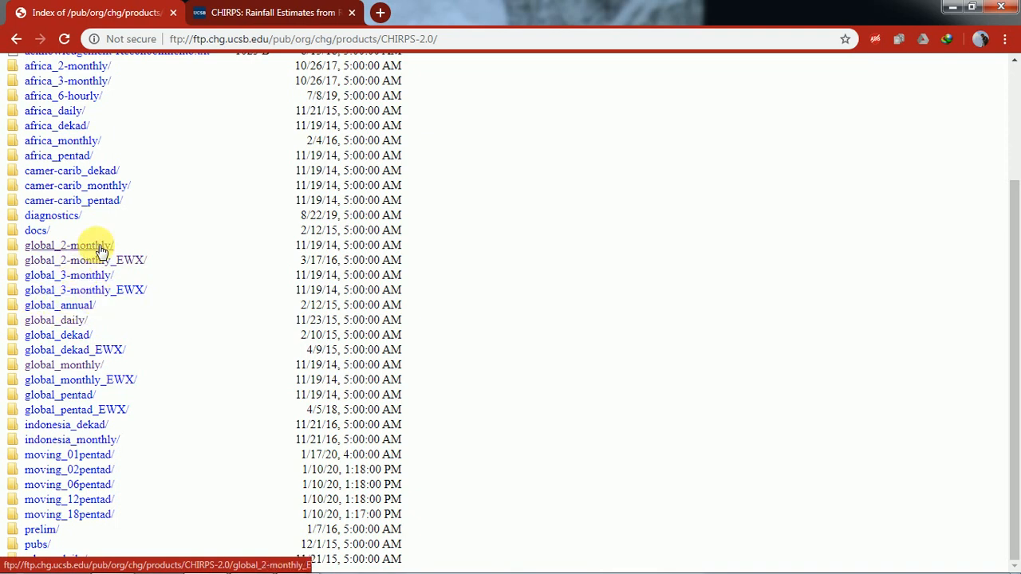
scroll("up", 3)
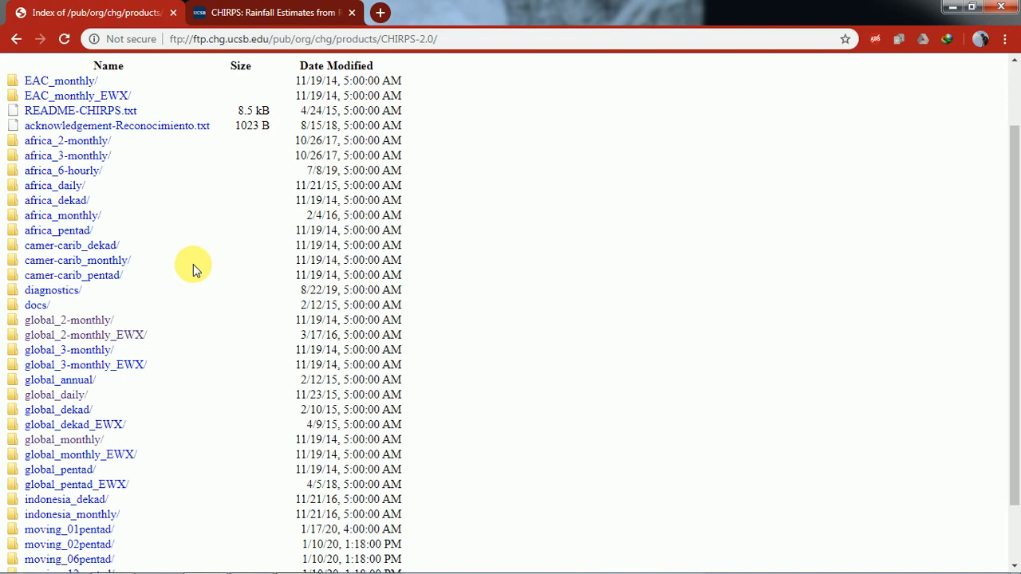
mouse_move(69, 320)
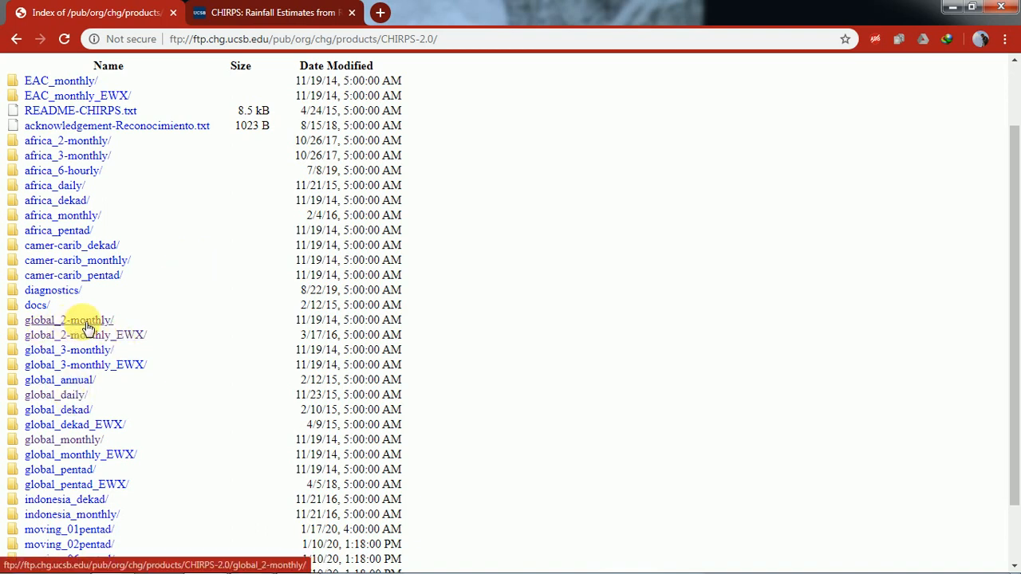
left_click(69, 320)
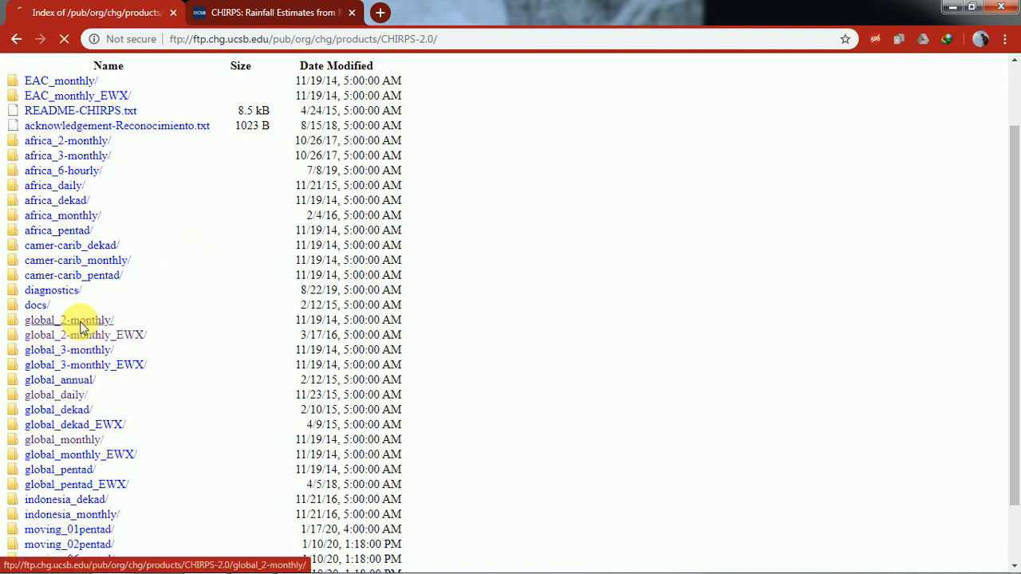
left_click(69, 320)
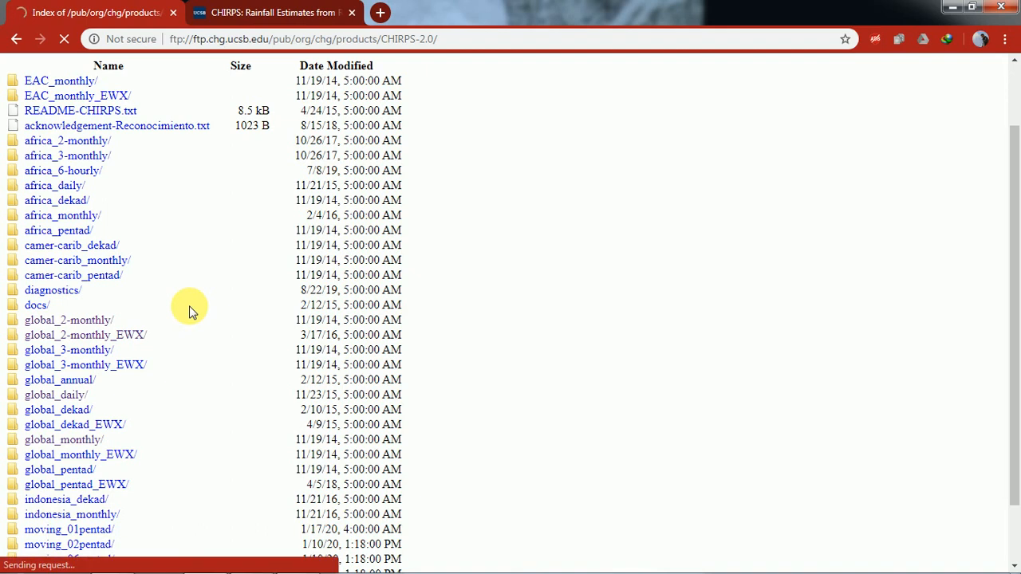
Open the tifs folder inside global_2-monthly
left_click(68, 320)
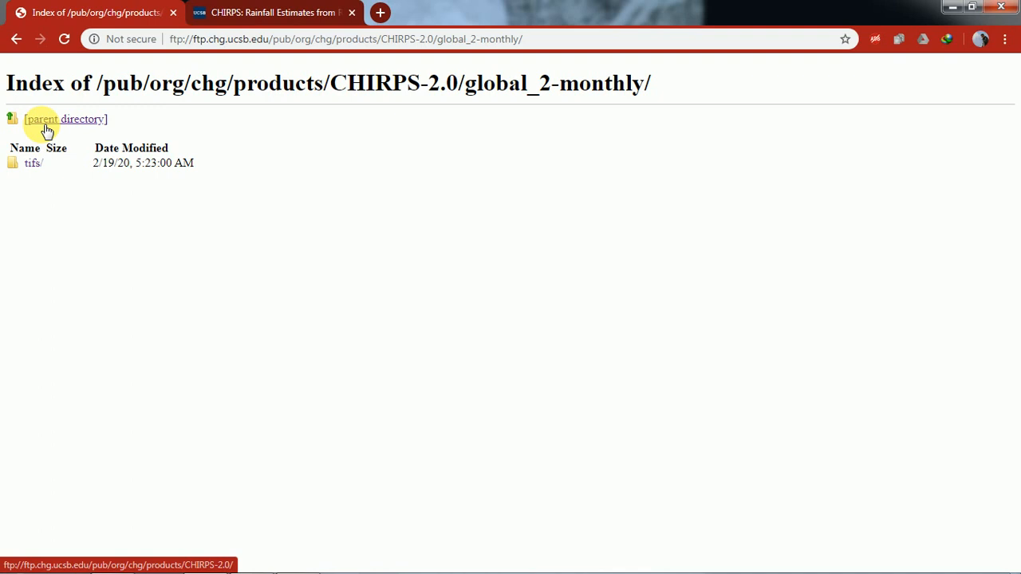
mouse_move(33, 163)
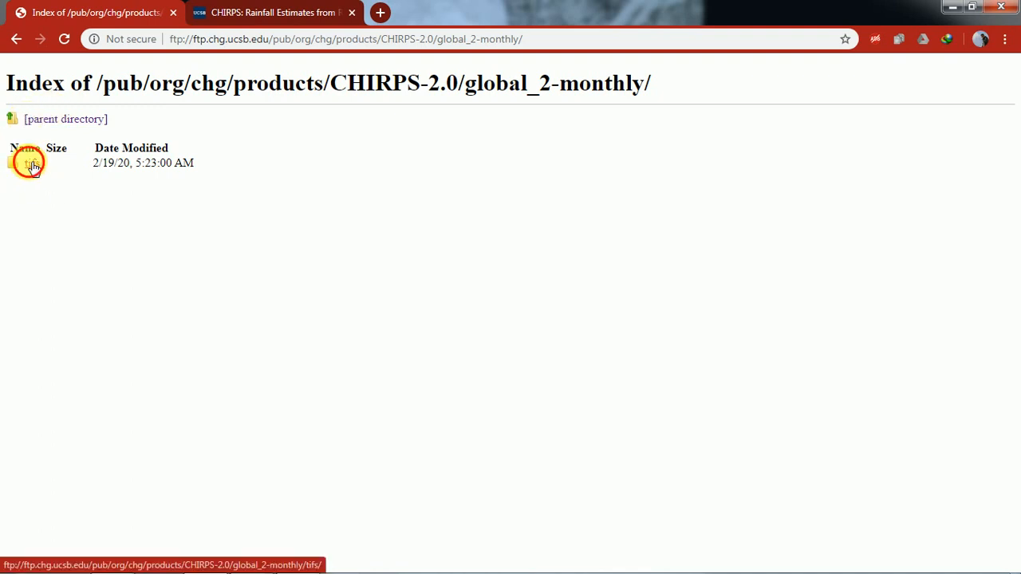
left_click(33, 162)
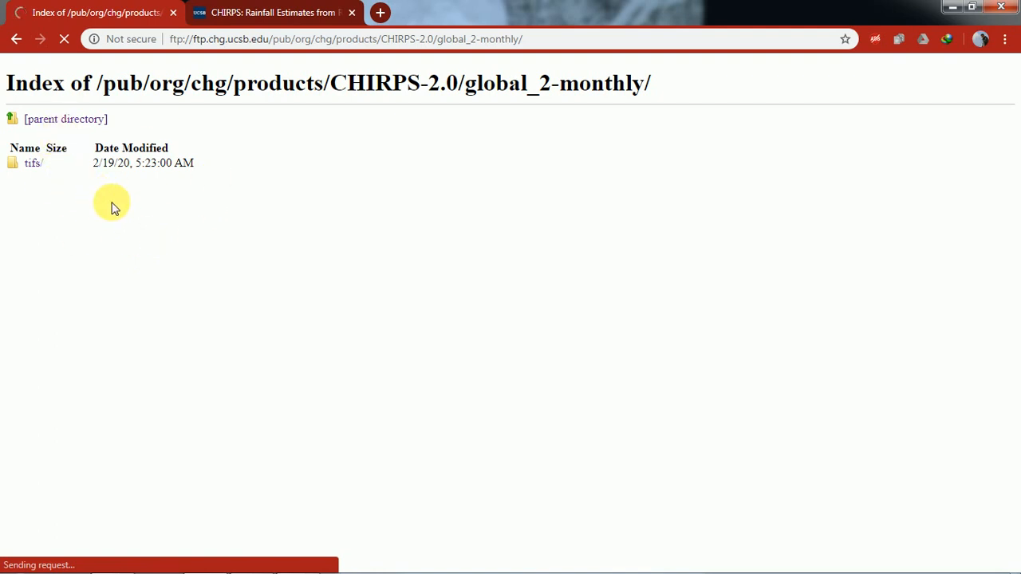
left_click(34, 163)
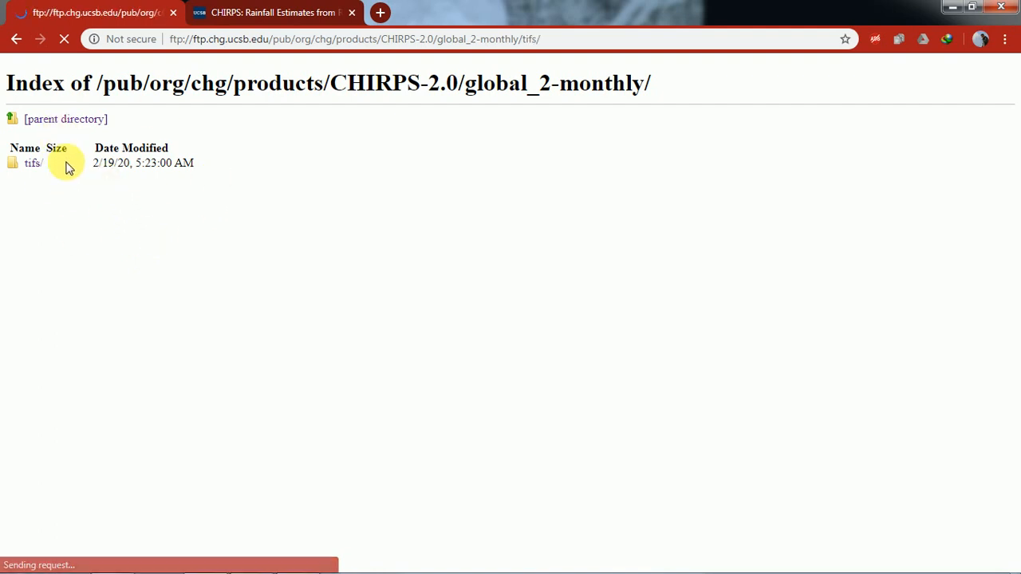
Send chirps-v2.0.1981.0102.tiff.gz to IDM, then cancel the download prompt
left_click(32, 162)
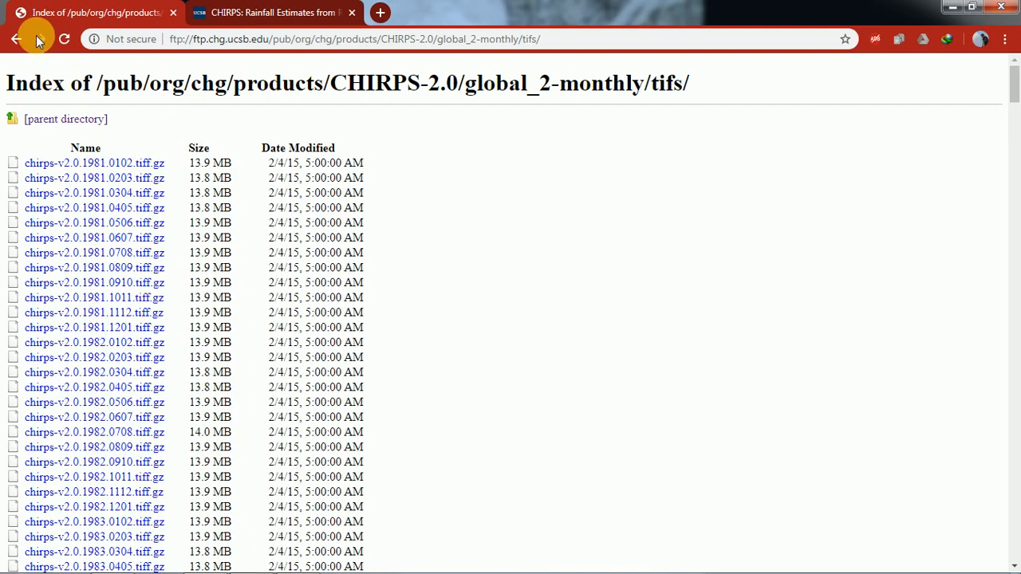
mouse_move(124, 163)
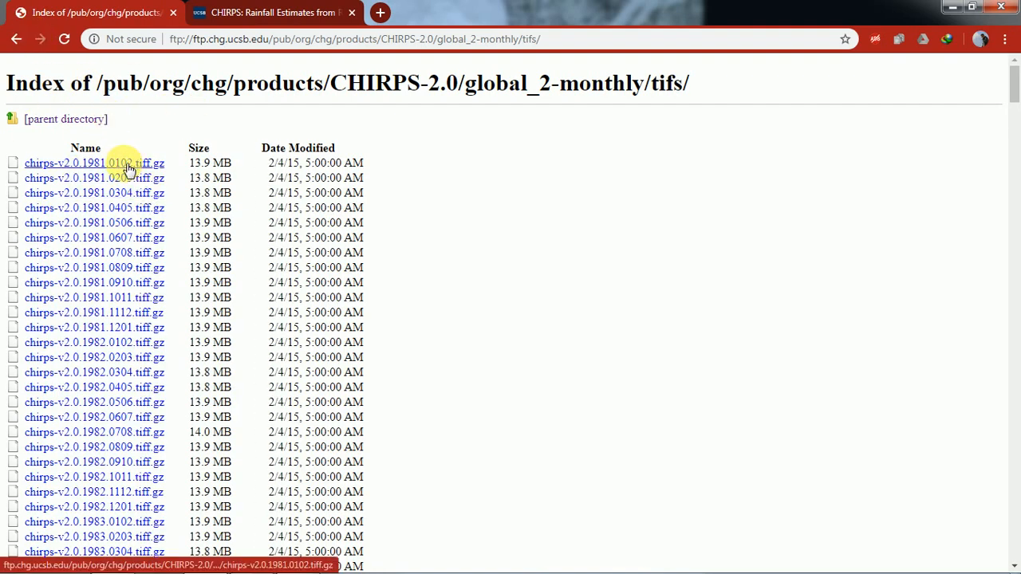
right_click(112, 162)
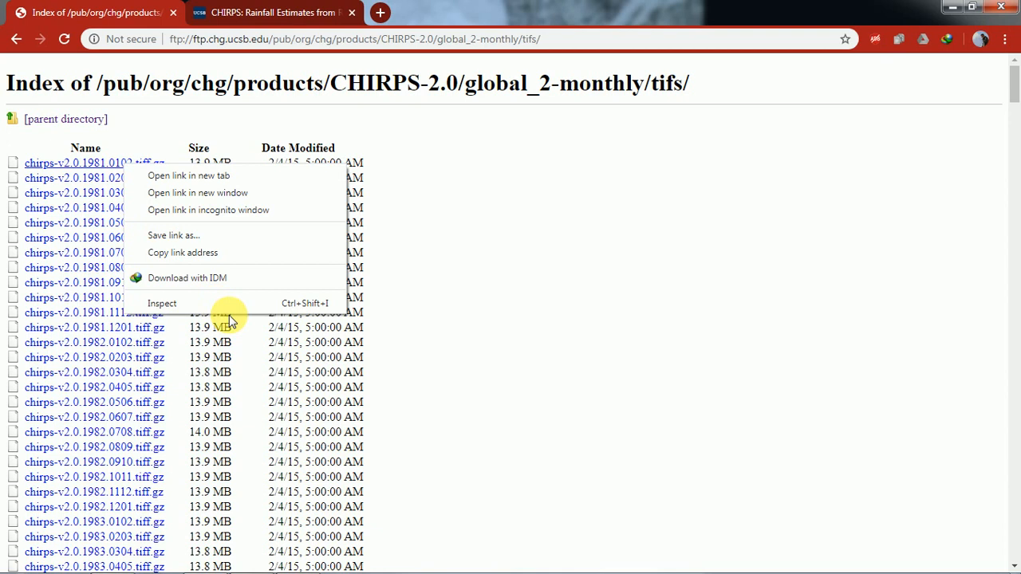
left_click(187, 278)
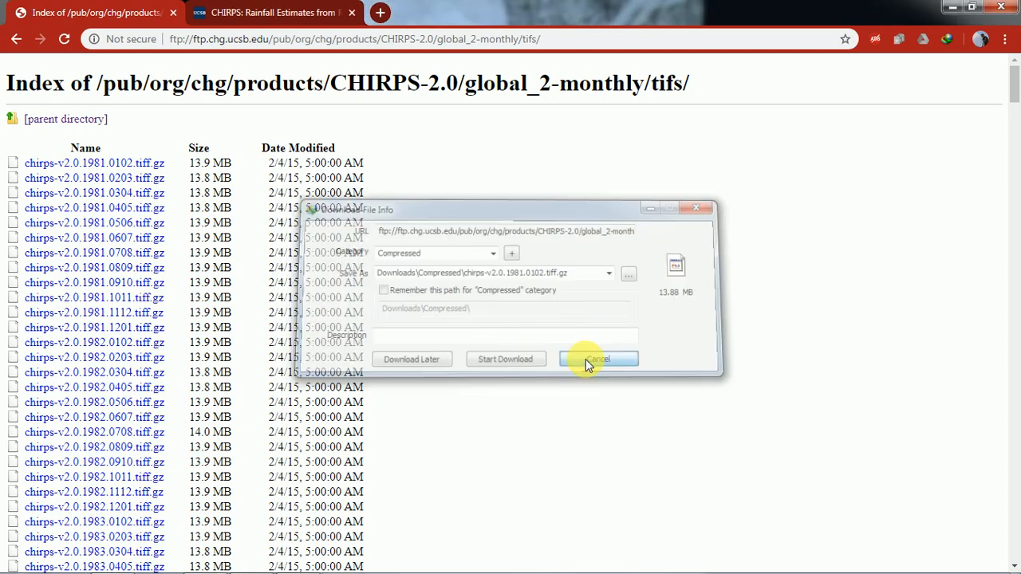
left_click(598, 359)
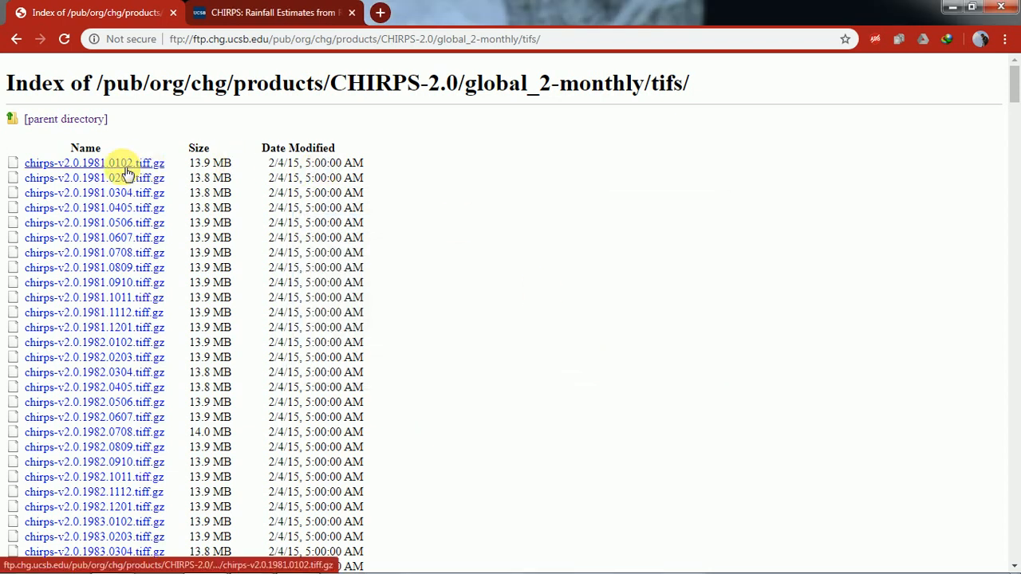
Open the 1981.0102 GeoTIFF link, cancel the IDM prompt again, and go back
left_click(94, 162)
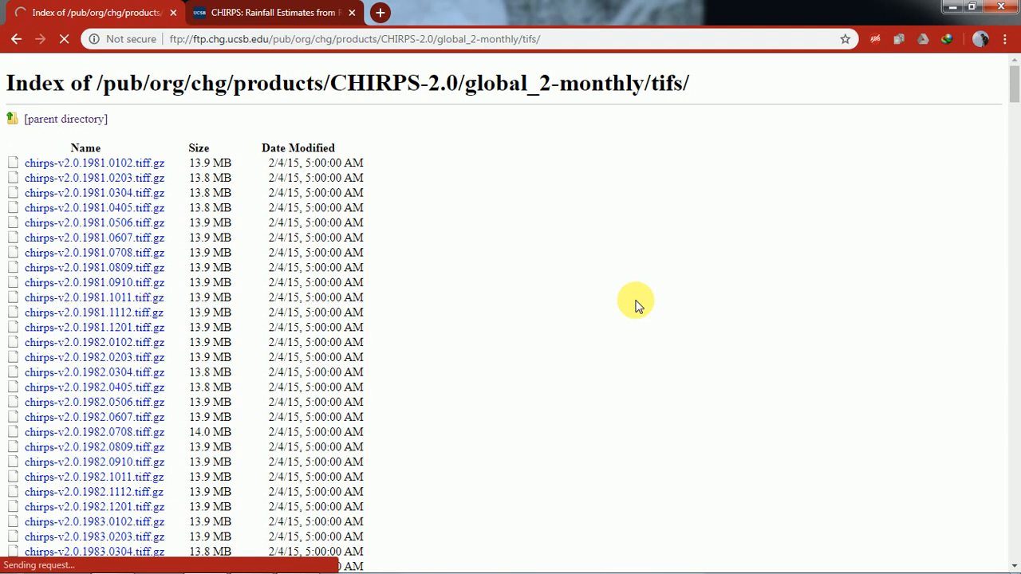
left_click(94, 163)
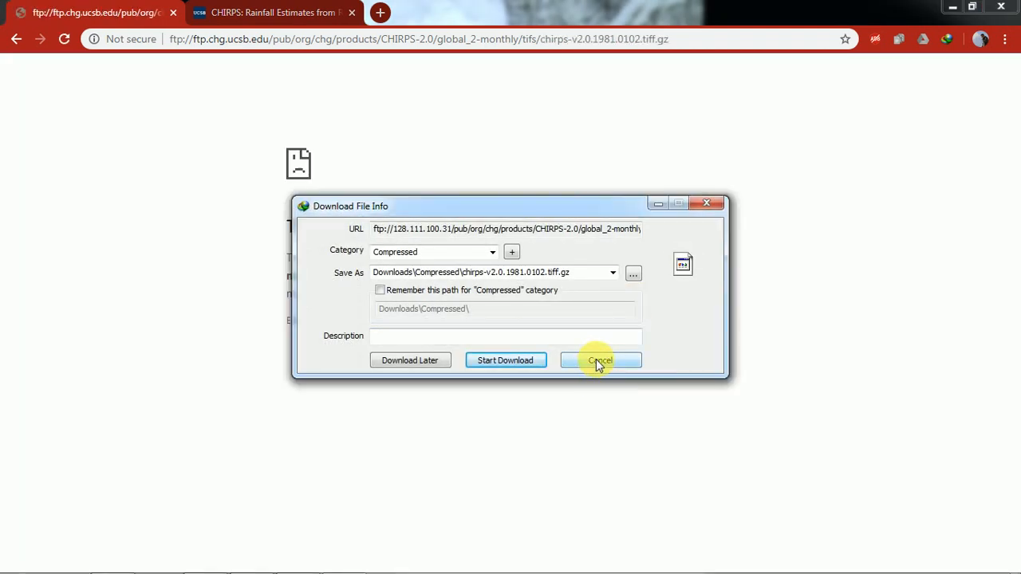
left_click(599, 359)
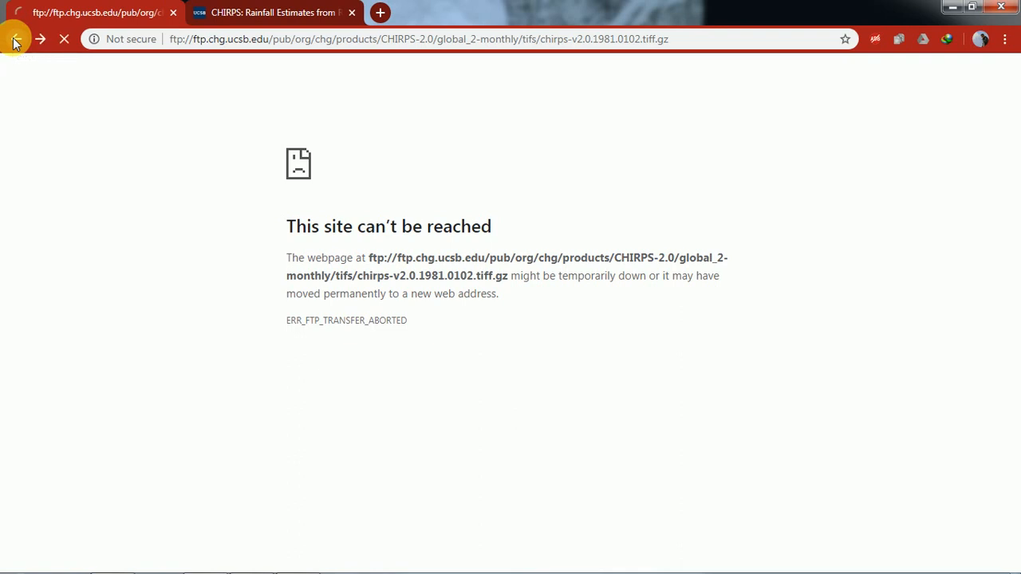
left_click(14, 39)
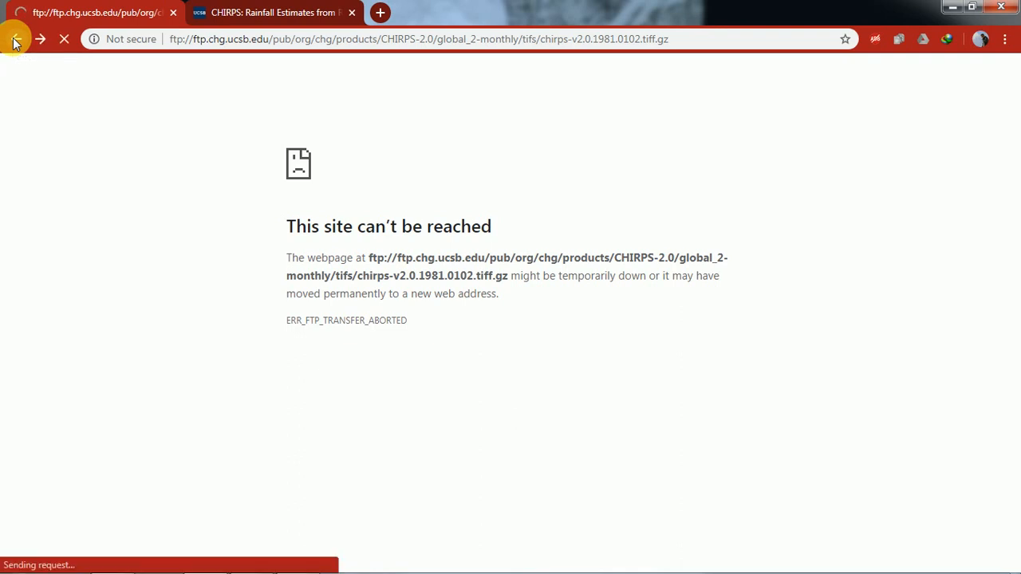
Climb up through global_2-monthly to the CHIRPS-2.0 folder via parent directory and address bar
left_click(15, 38)
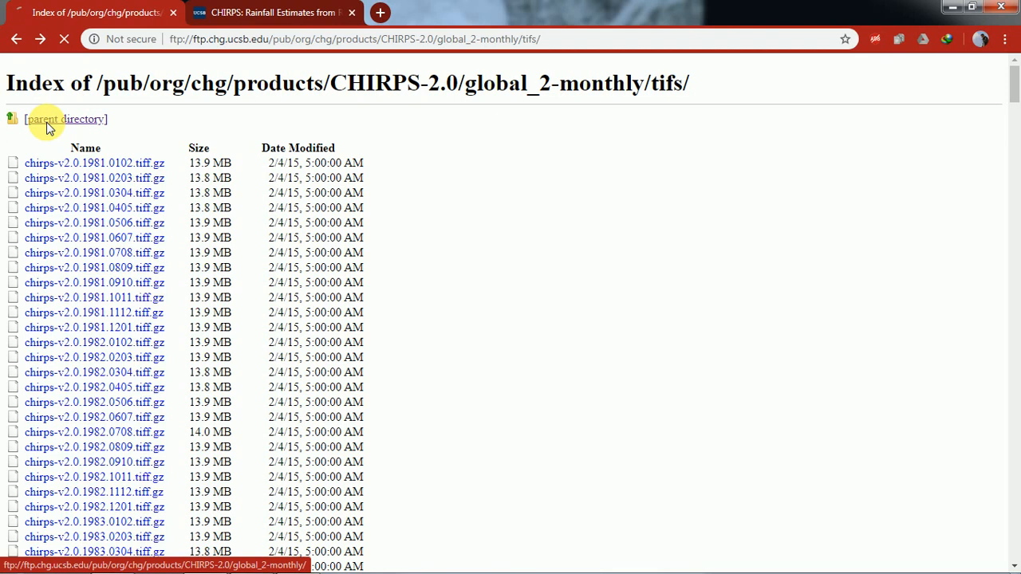
left_click(65, 119)
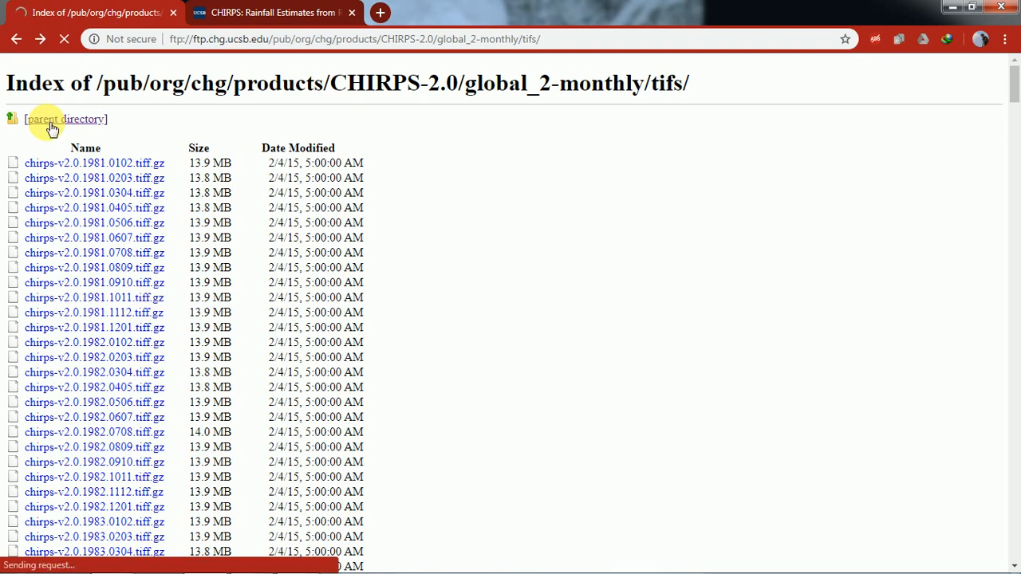
left_click(66, 119)
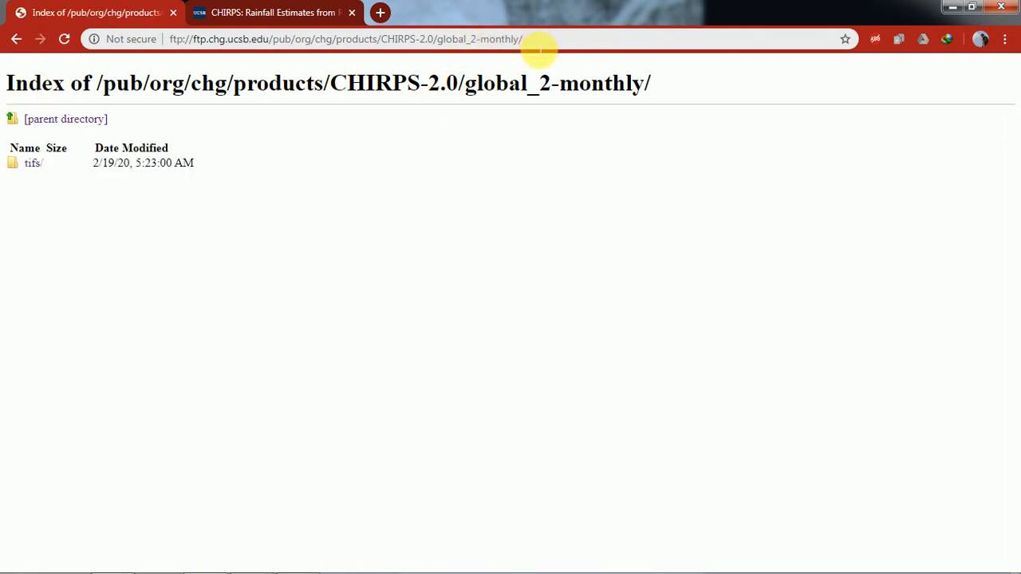
left_click(343, 38)
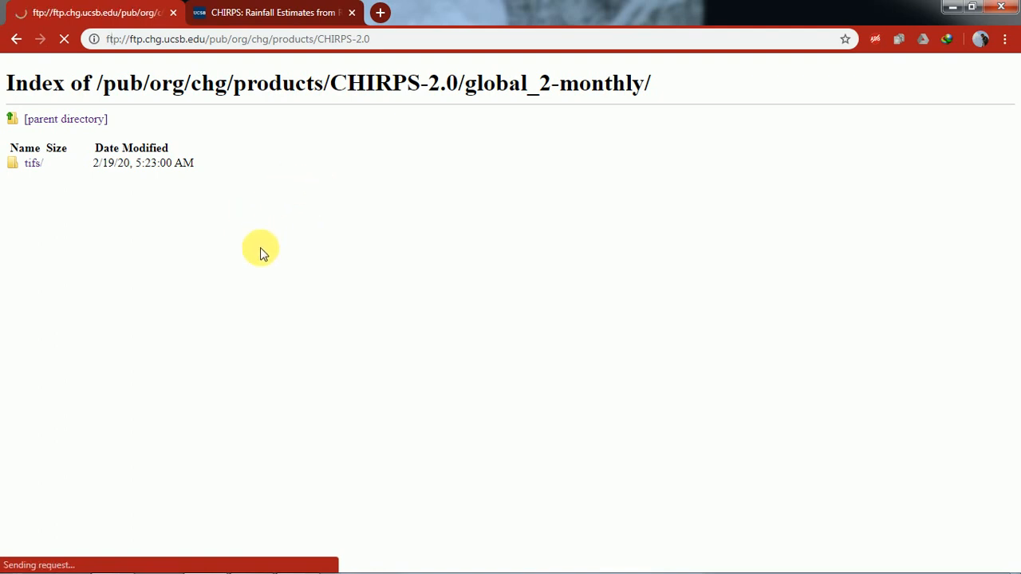
left_click(65, 119)
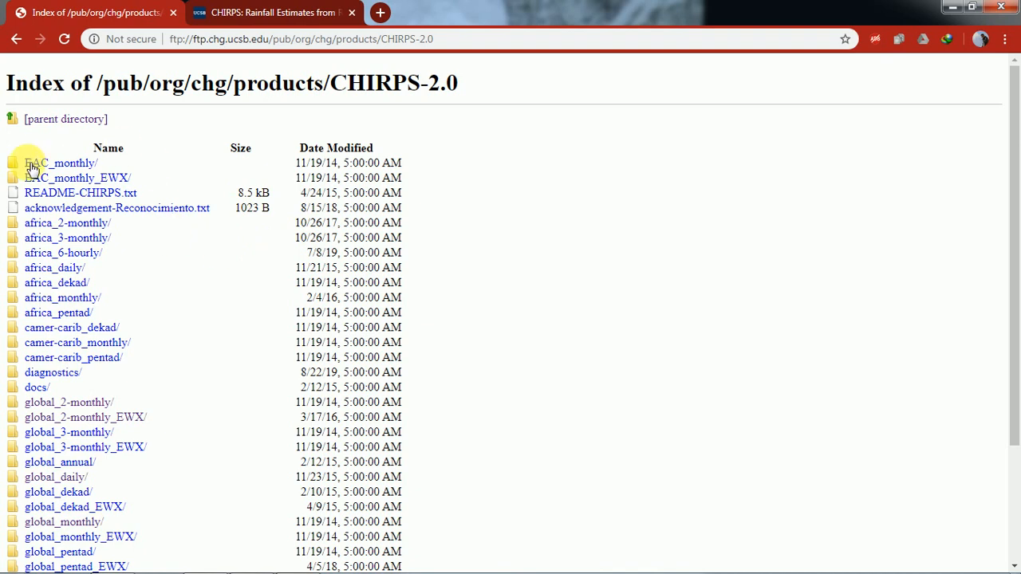
Scroll down the CHIRPS-2.0 index of rainfall dataset folders
scroll("down", 3)
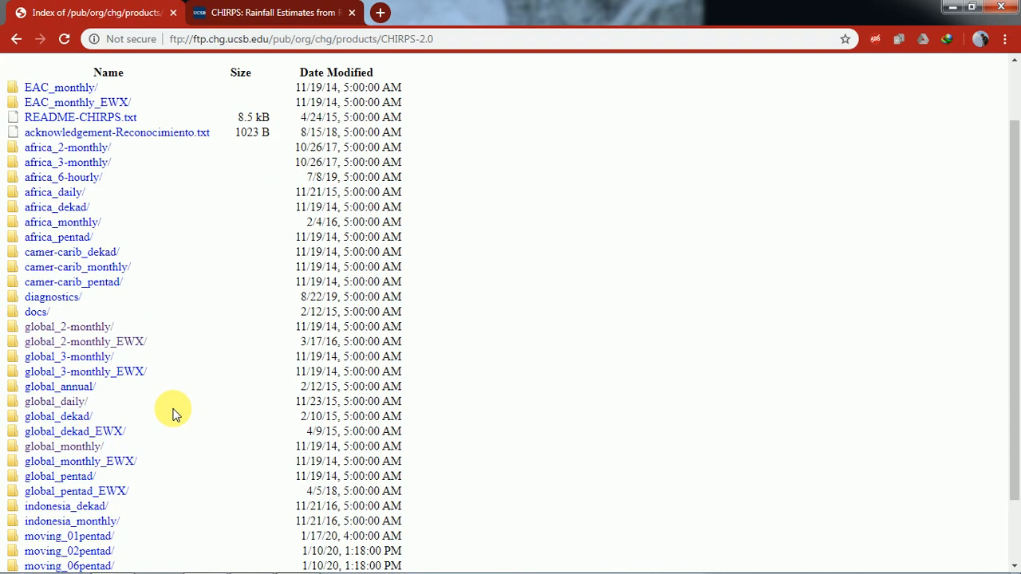
scroll("down", 3)
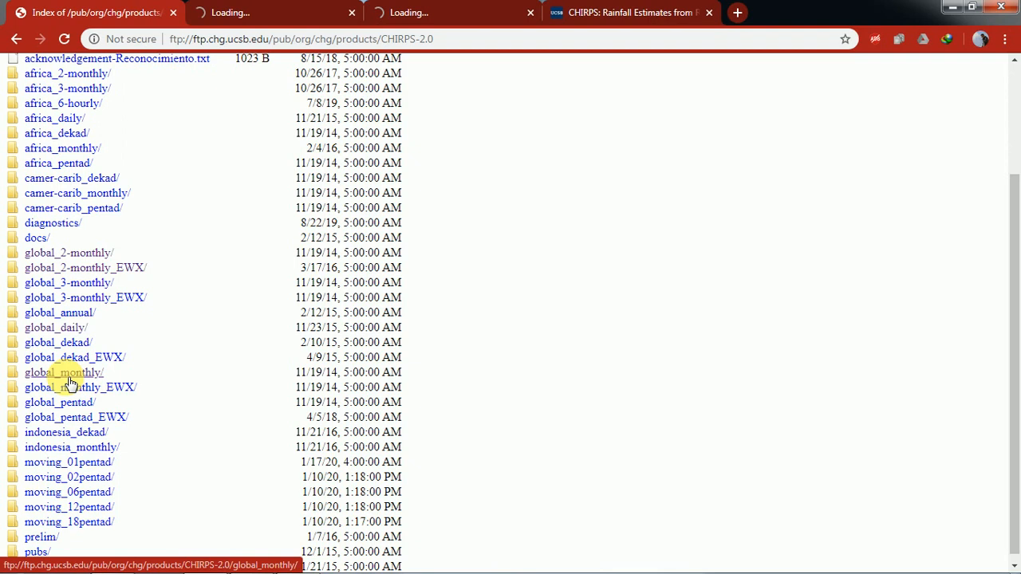
mouse_move(64, 356)
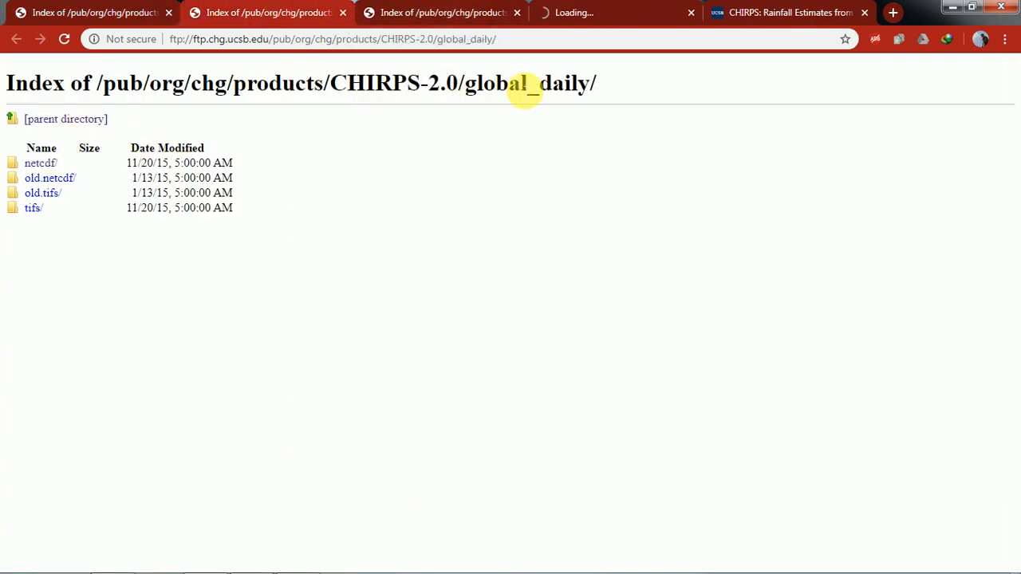
mouse_move(8, 177)
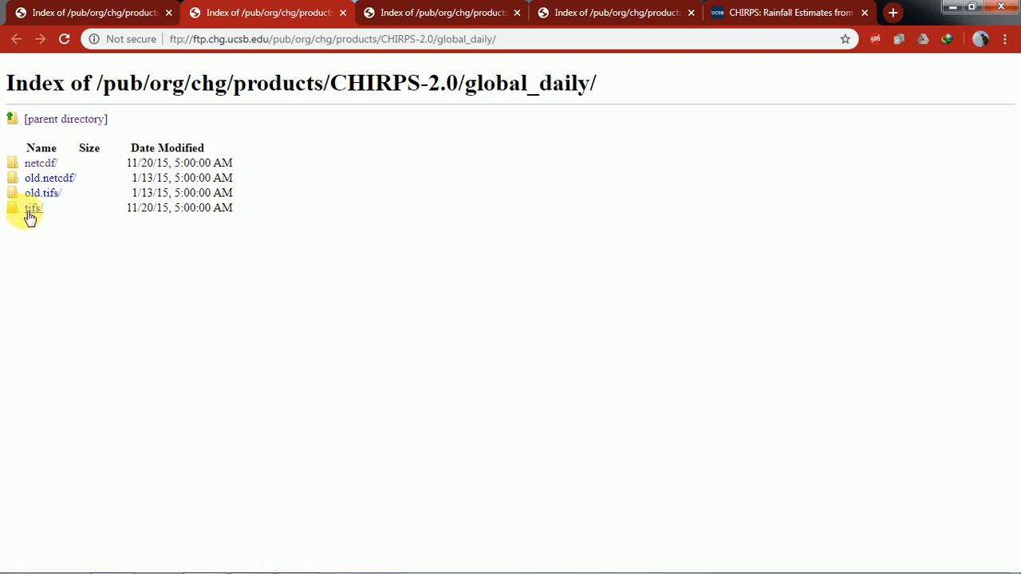
mouse_move(50, 177)
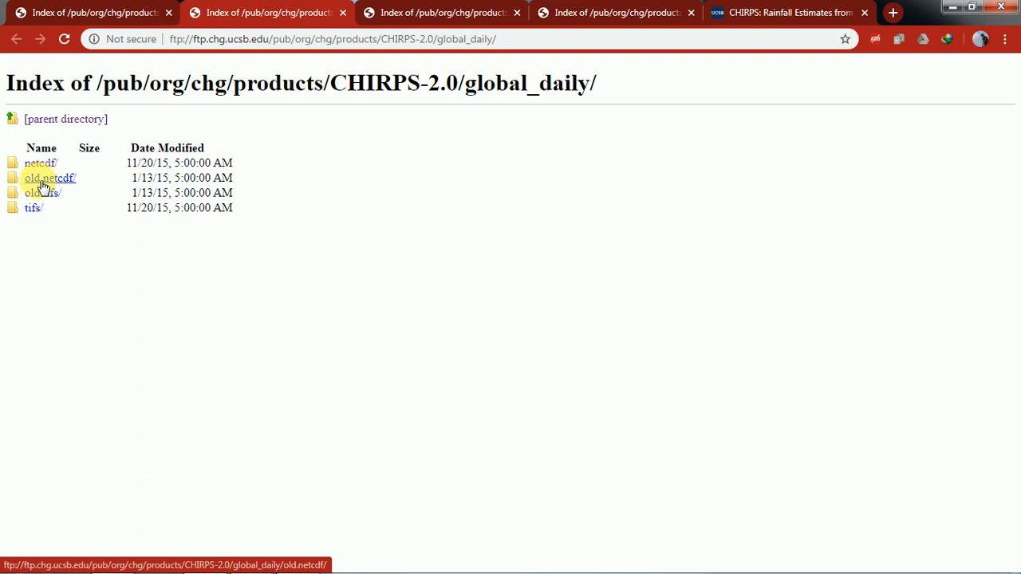
mouse_move(41, 192)
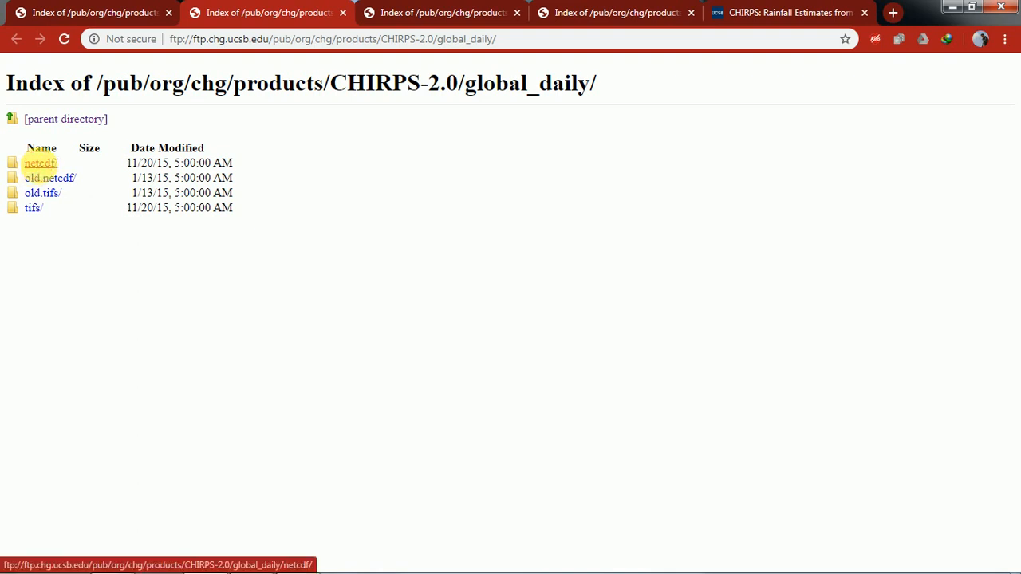
Navigate the global_monthly folder listing and switch to the global_annual folder page
left_click(39, 162)
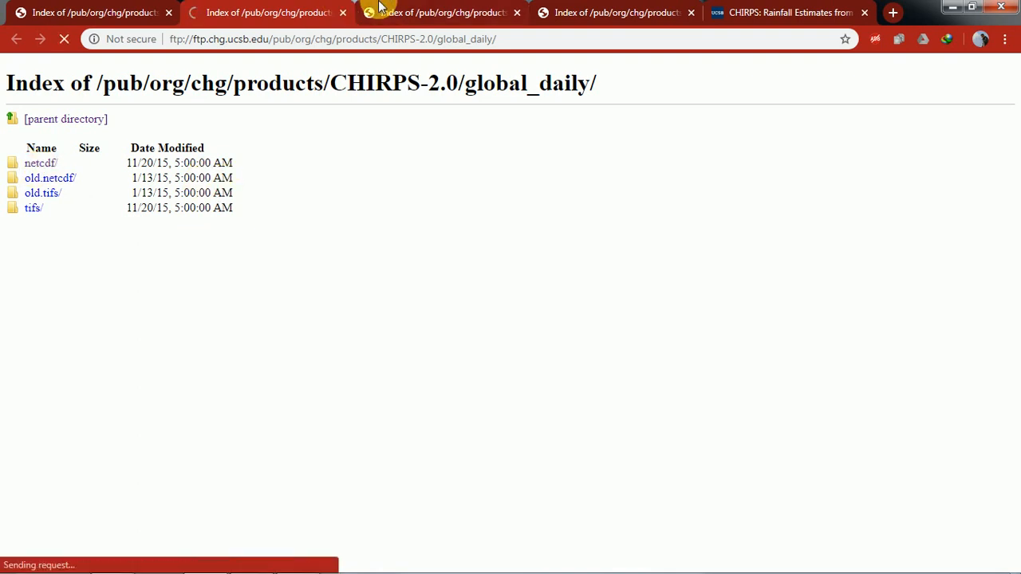
mouse_move(443, 12)
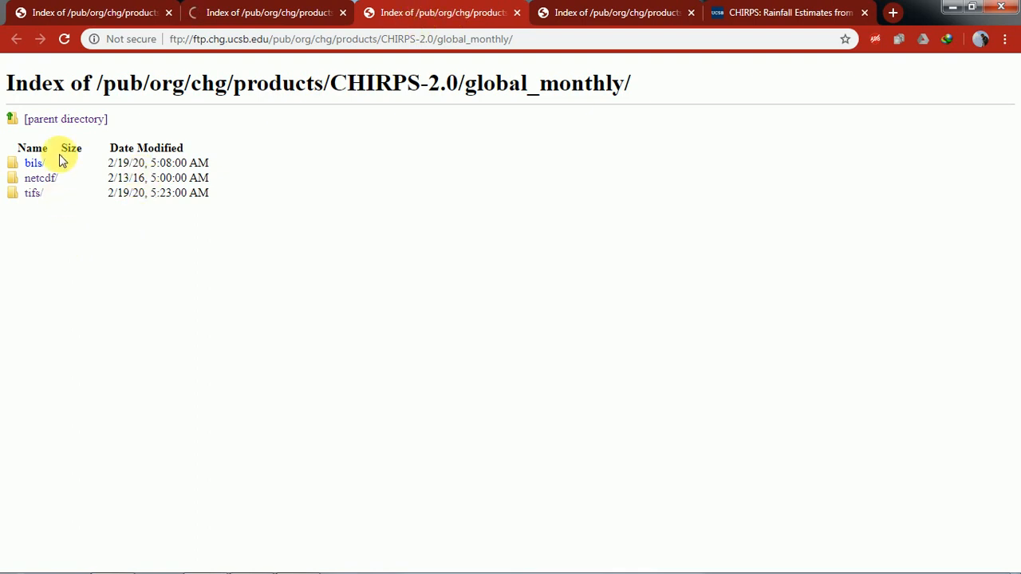
mouse_move(720, 110)
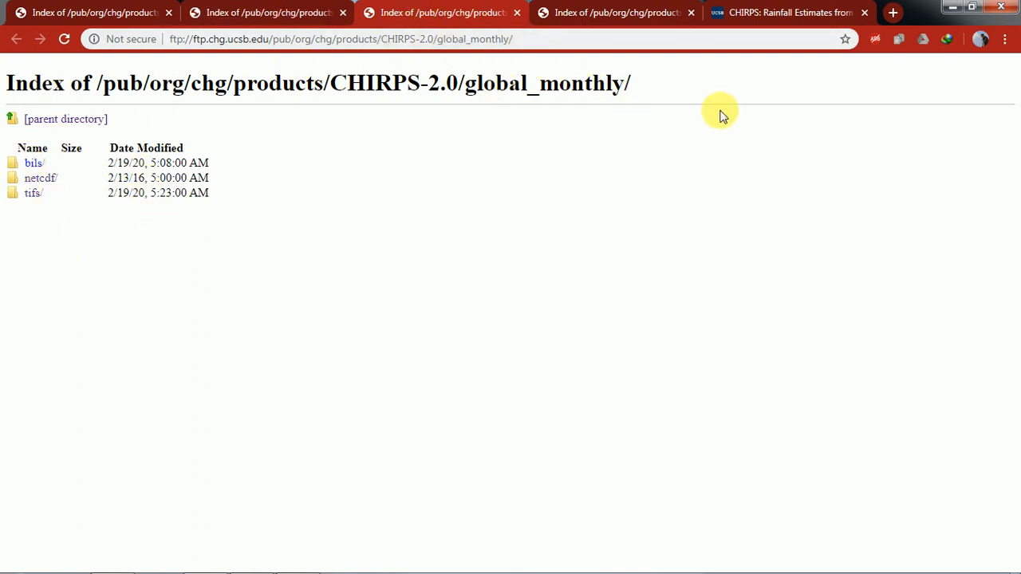
mouse_move(556, 158)
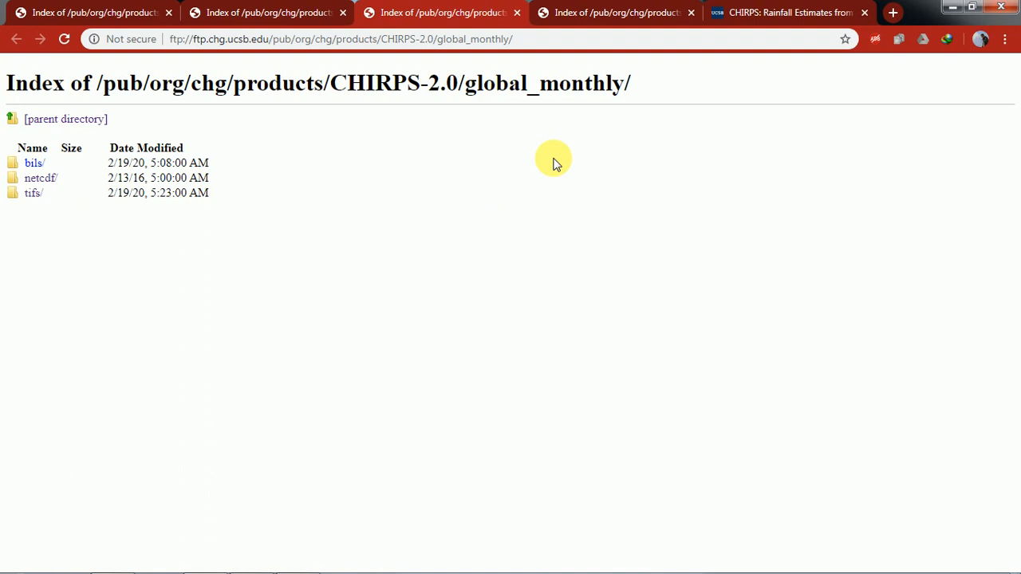
mouse_move(525, 124)
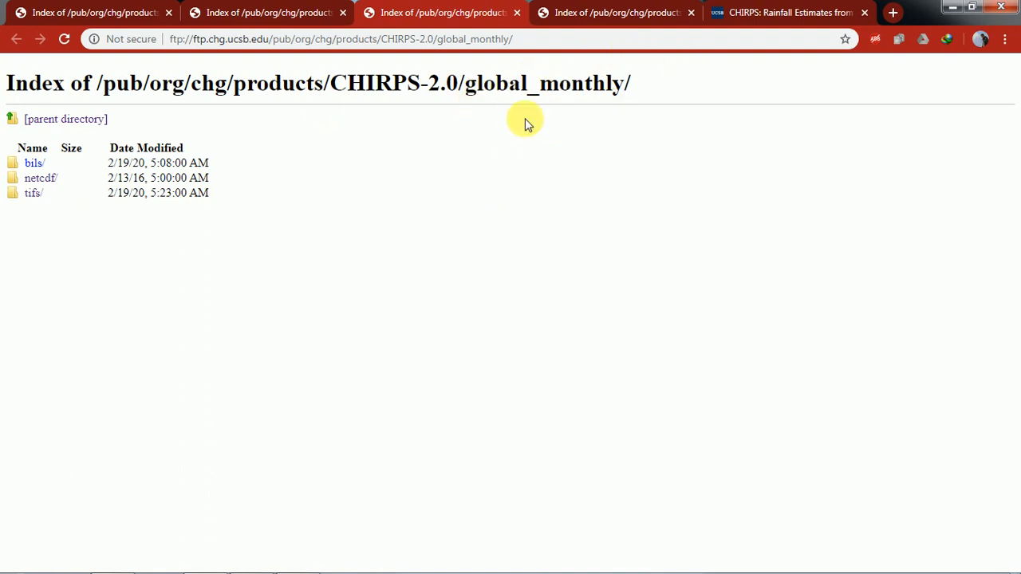
left_click(40, 178)
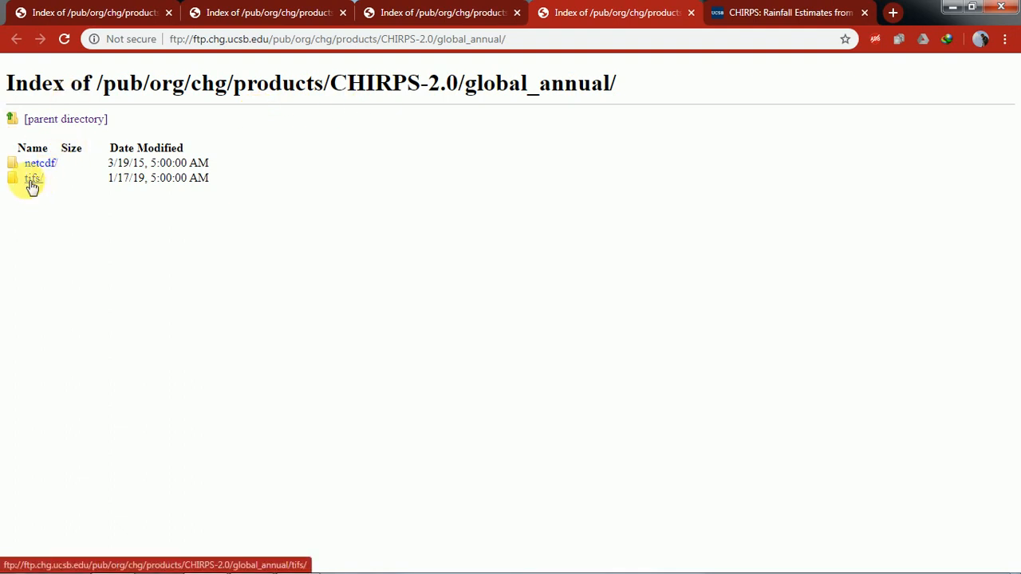
mouse_move(40, 163)
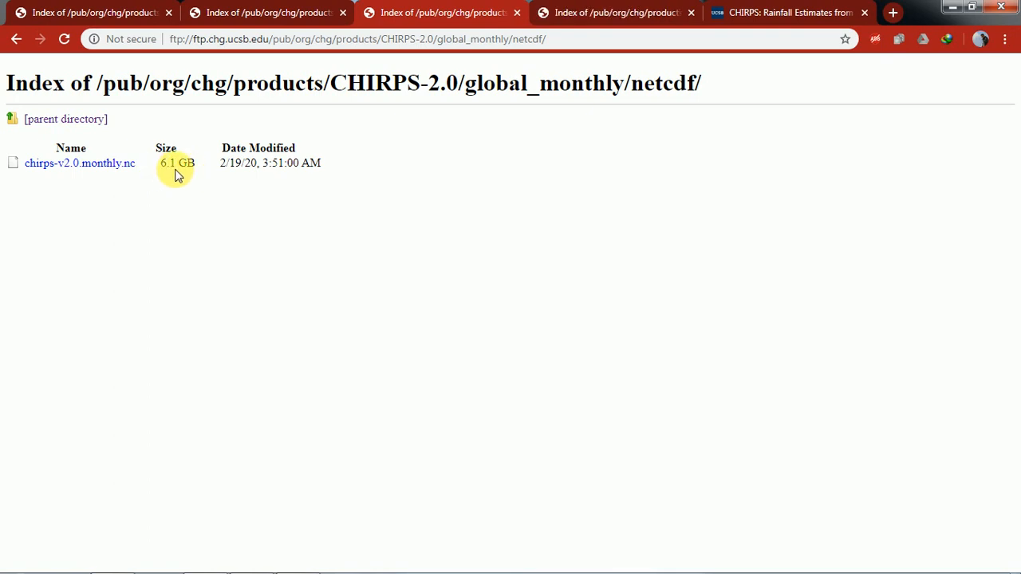
mouse_move(110, 168)
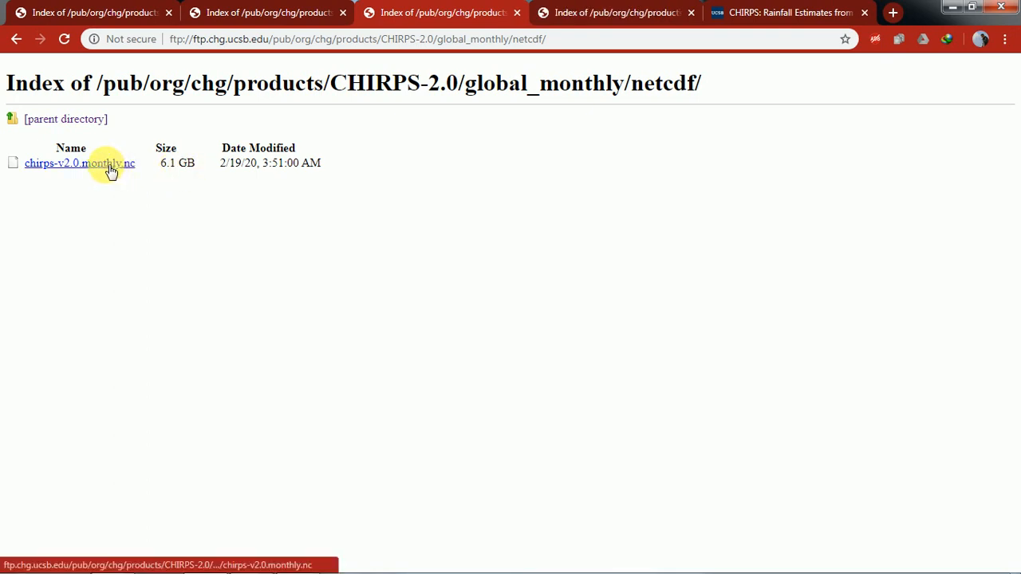
Start the 6.1 GB chirps-v2.0.monthly.nc download in IDM, pause it, and close the progress window
right_click(80, 162)
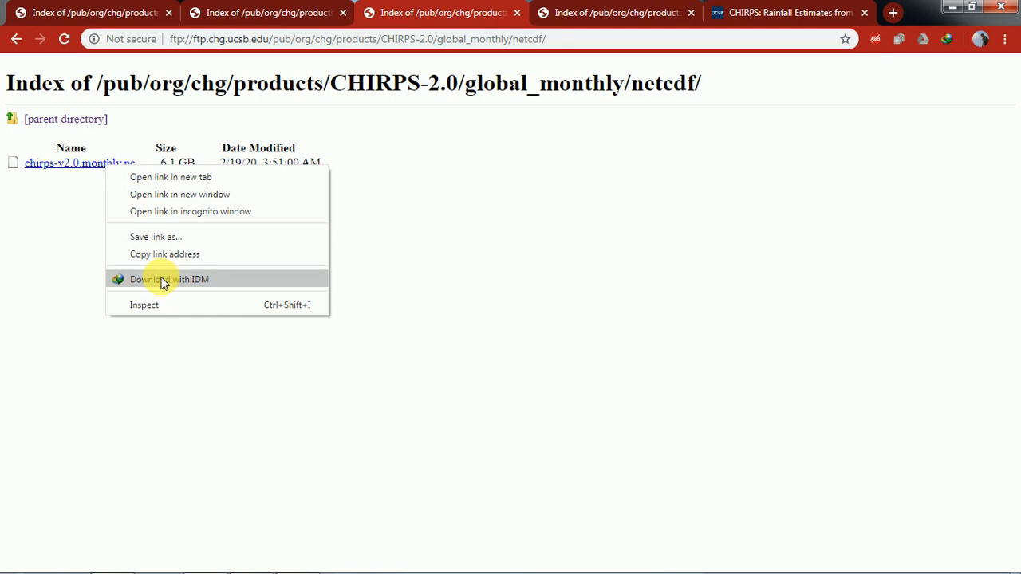
left_click(170, 279)
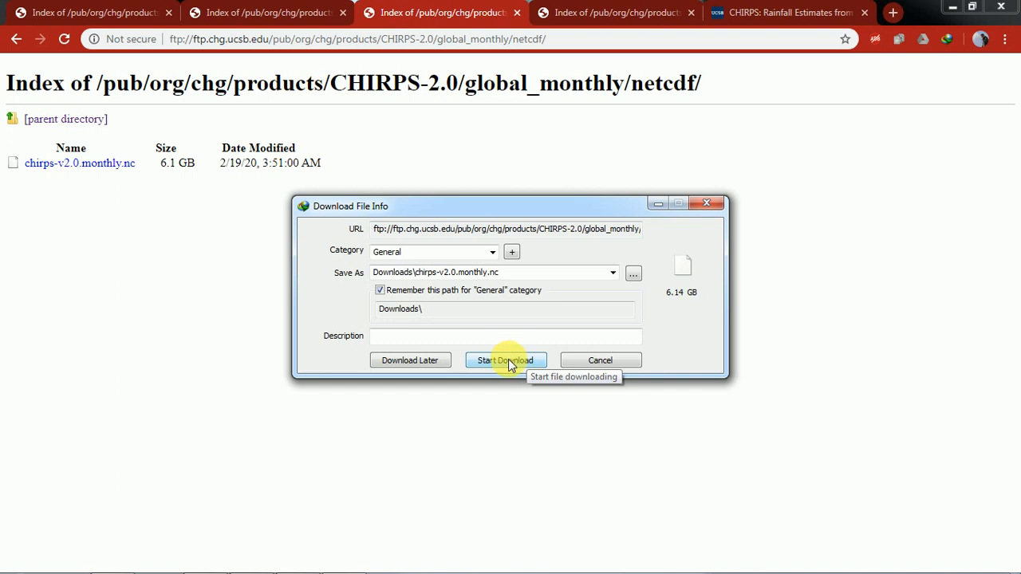
left_click(505, 360)
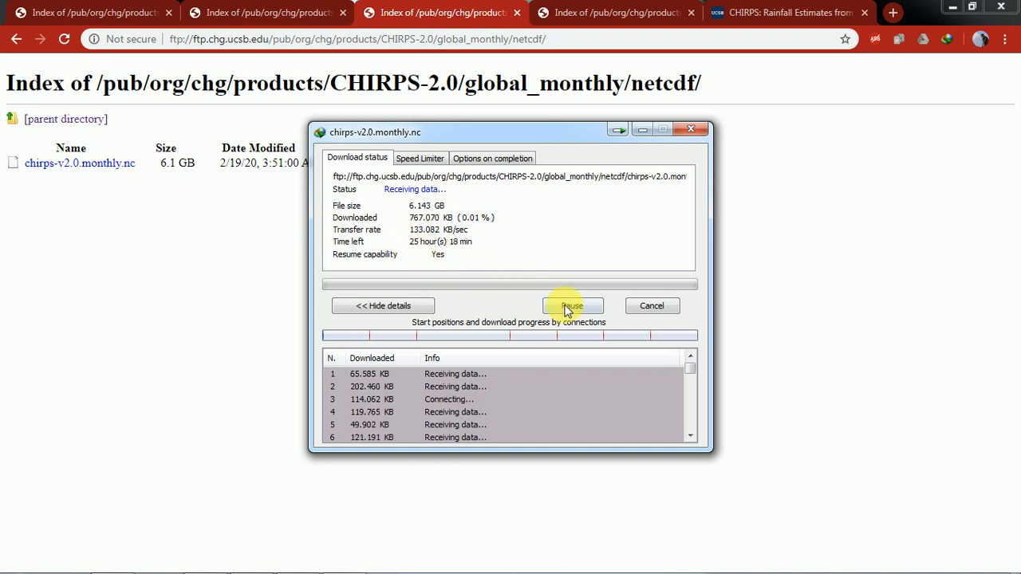
left_click(572, 306)
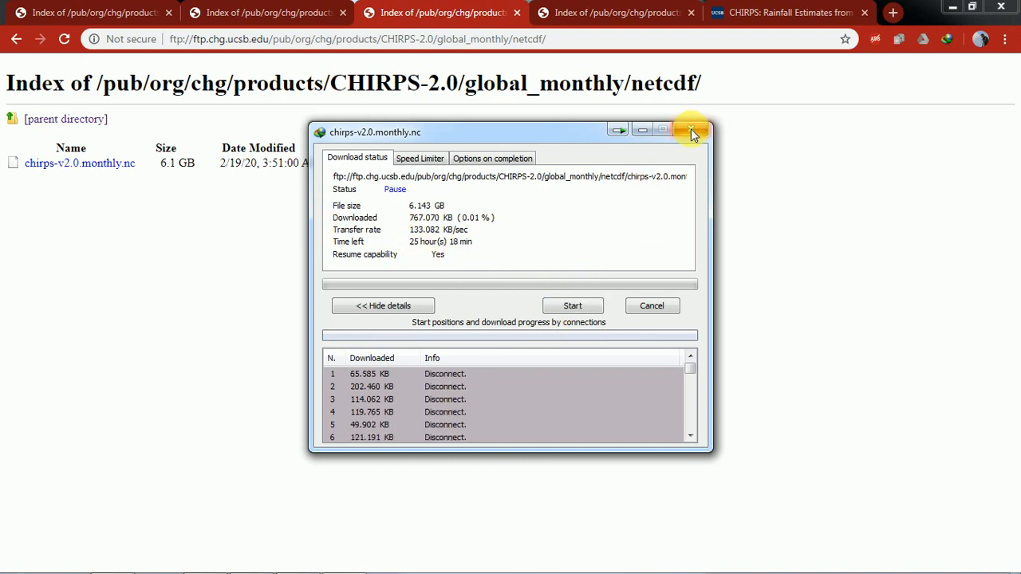
left_click(693, 129)
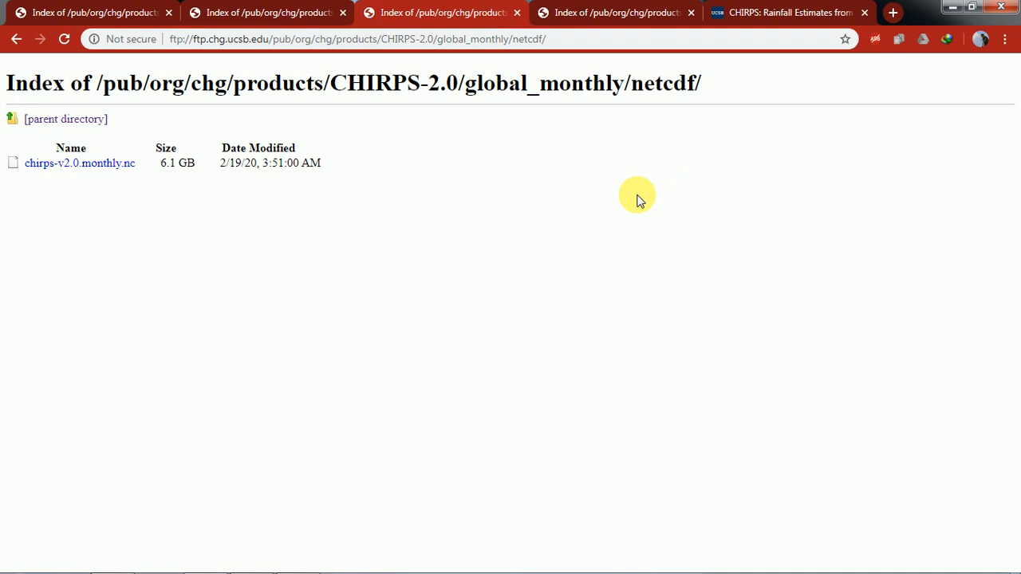